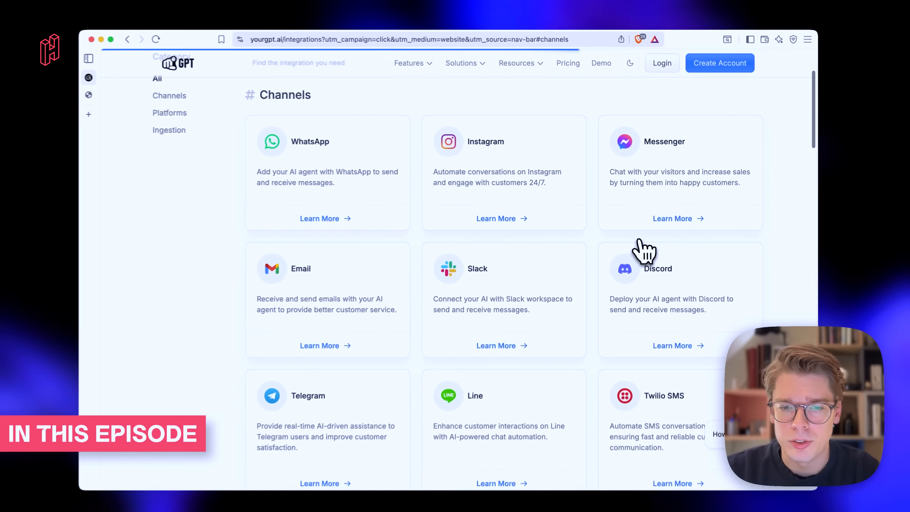
# Step: Scroll through the integrations and AI Agent model list before returning to the homepage
pyautogui.scroll(-3)
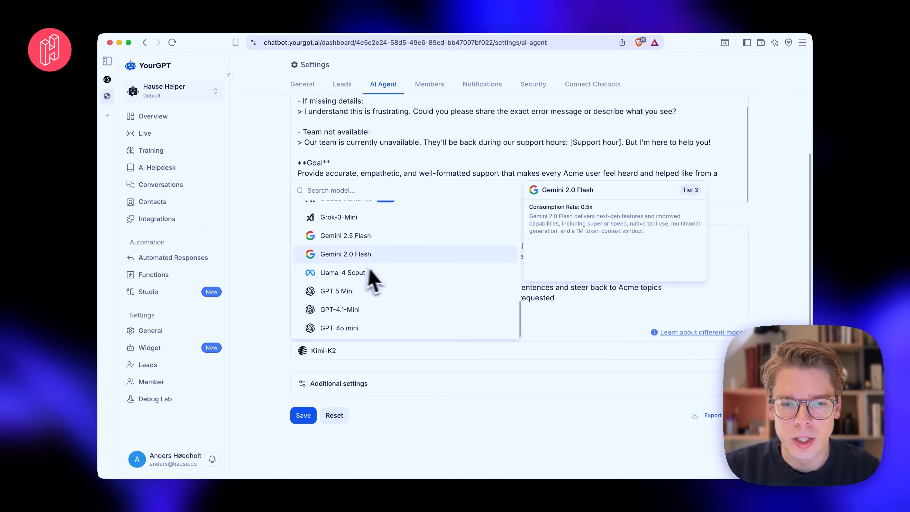
pyautogui.moveTo(398, 273)
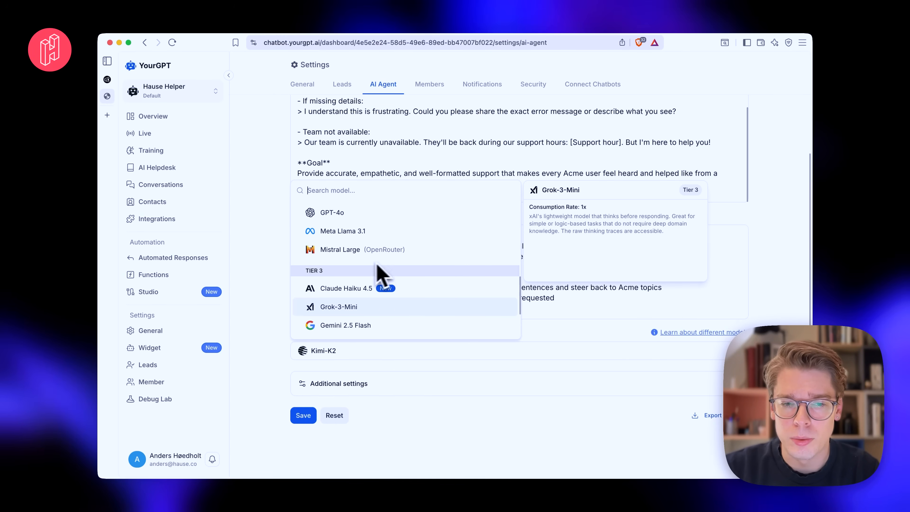
pyautogui.scroll(-3)
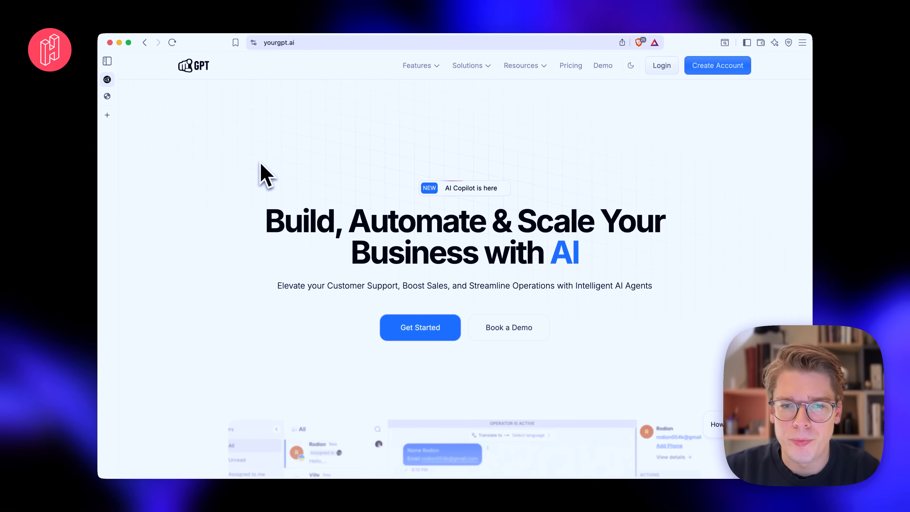
# Step: Browse the Features overview and Integrations page, then go to the chatbot Demo dashboard
pyautogui.click(416, 65)
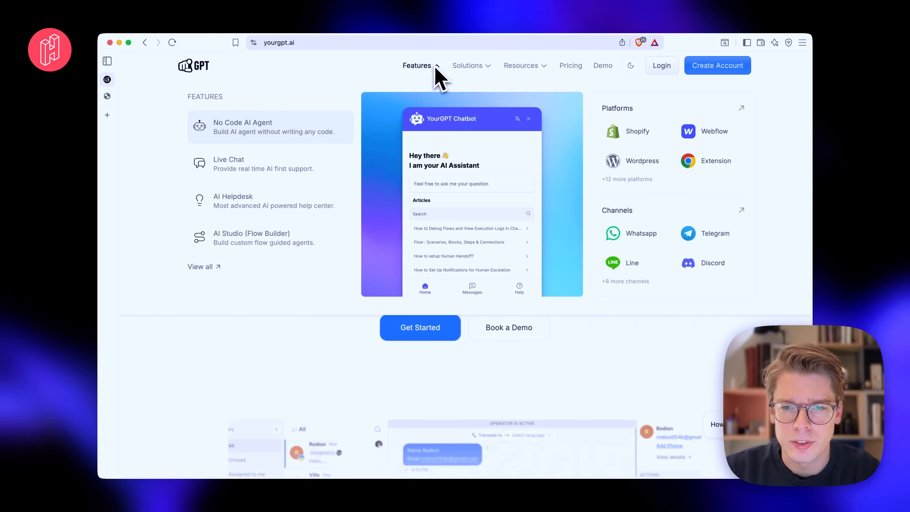
pyautogui.moveTo(667, 174)
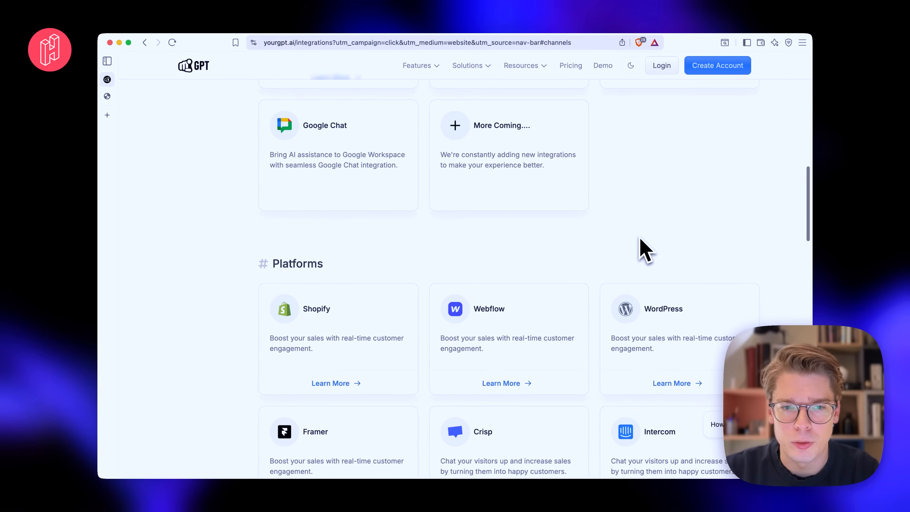
pyautogui.scroll(-3)
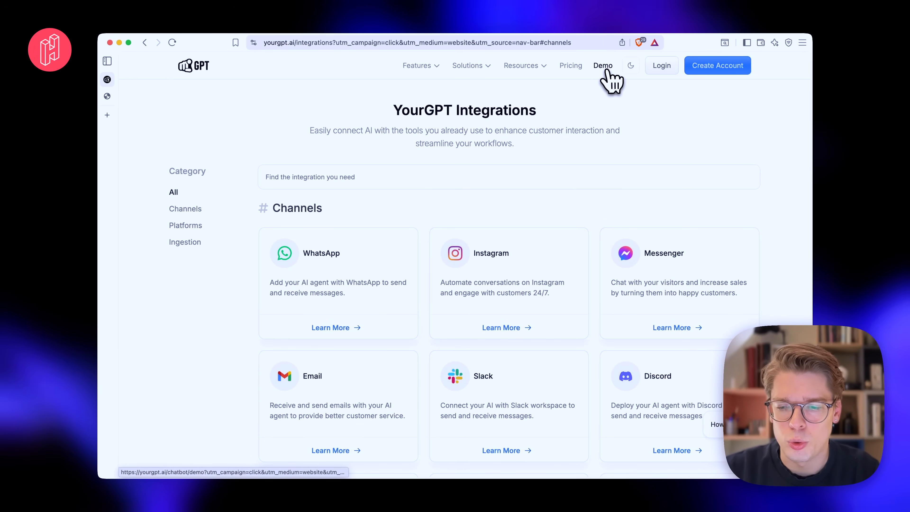
pyautogui.click(603, 65)
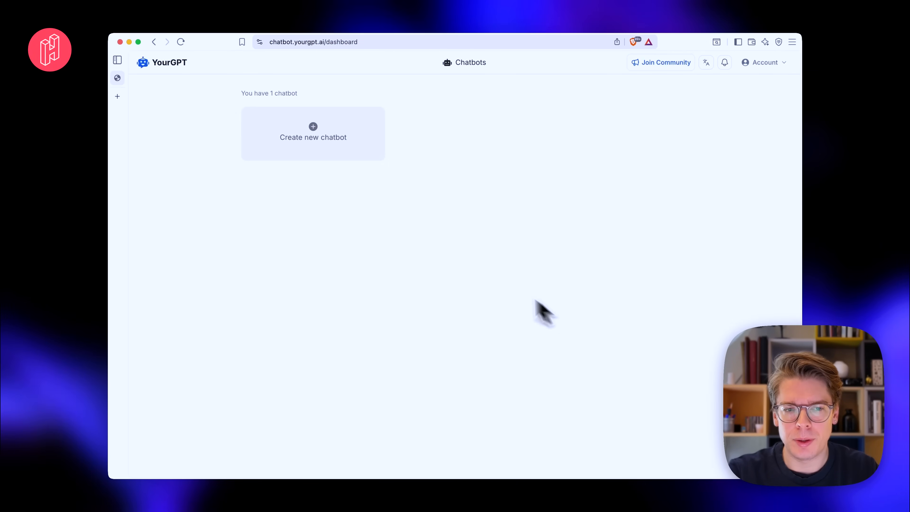
pyautogui.moveTo(349, 311)
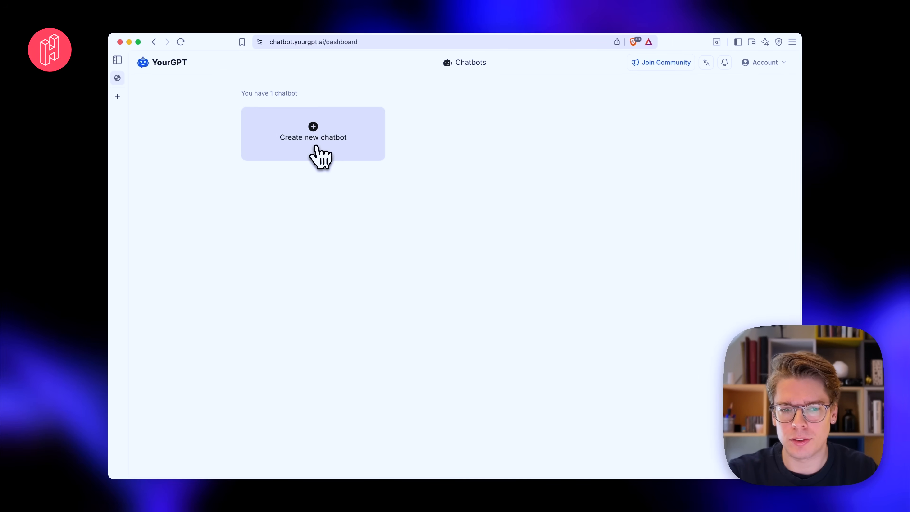
# Step: Create a new chatbot with the orange Light widget theme and Chat Layout after previewing alternatives
pyautogui.click(313, 134)
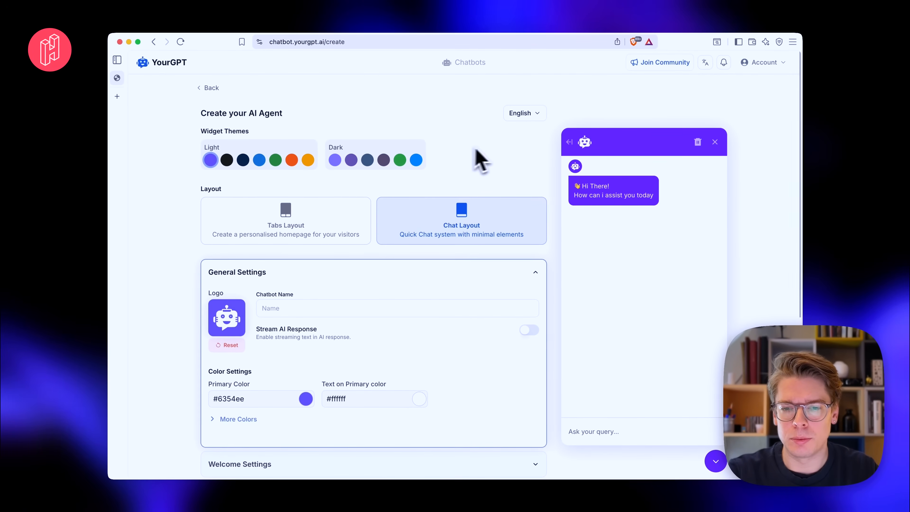
pyautogui.moveTo(598, 232)
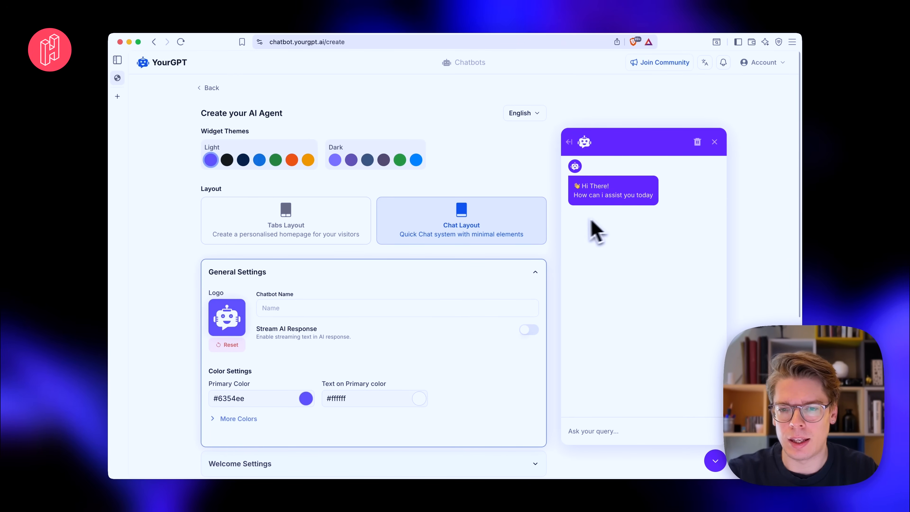
pyautogui.moveTo(616, 226)
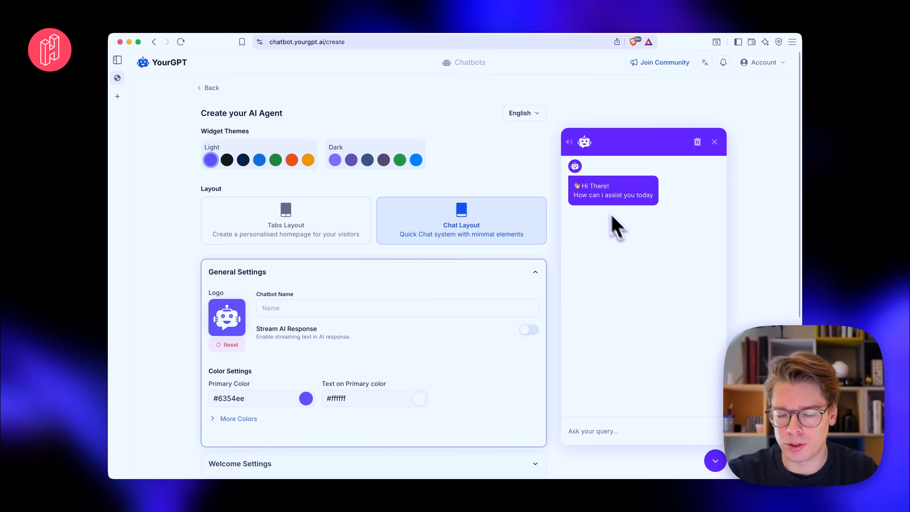
pyautogui.moveTo(607, 217)
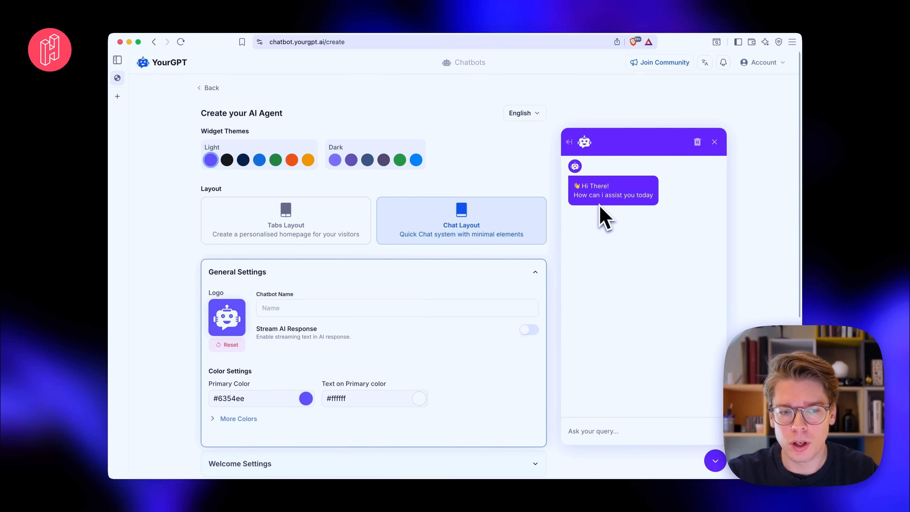
pyautogui.moveTo(325, 174)
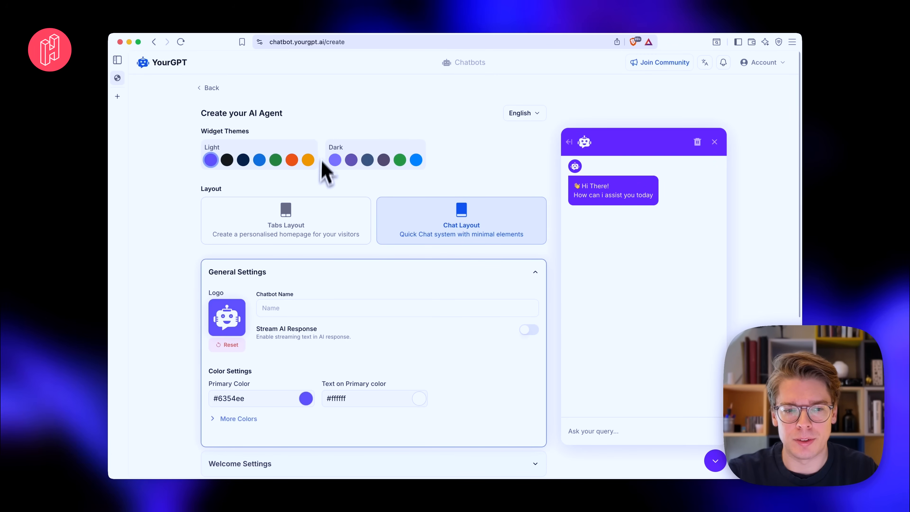
pyautogui.click(383, 161)
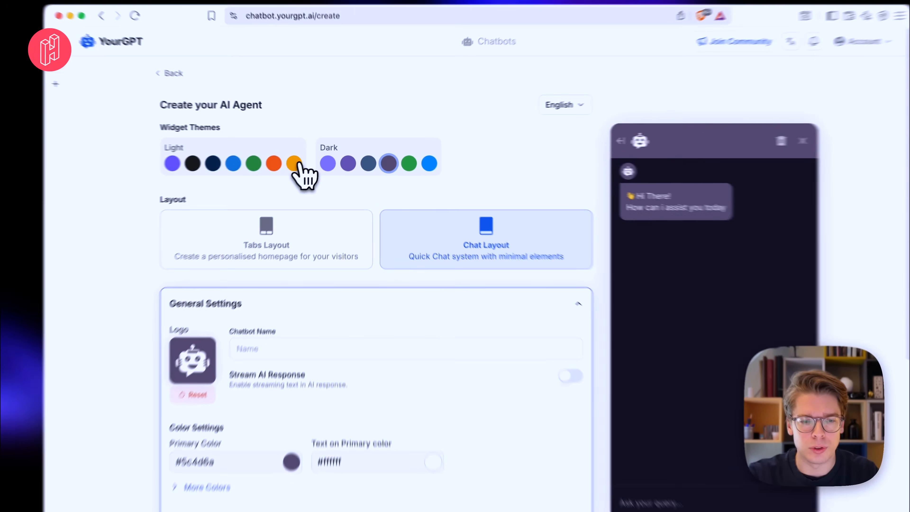
pyautogui.click(278, 168)
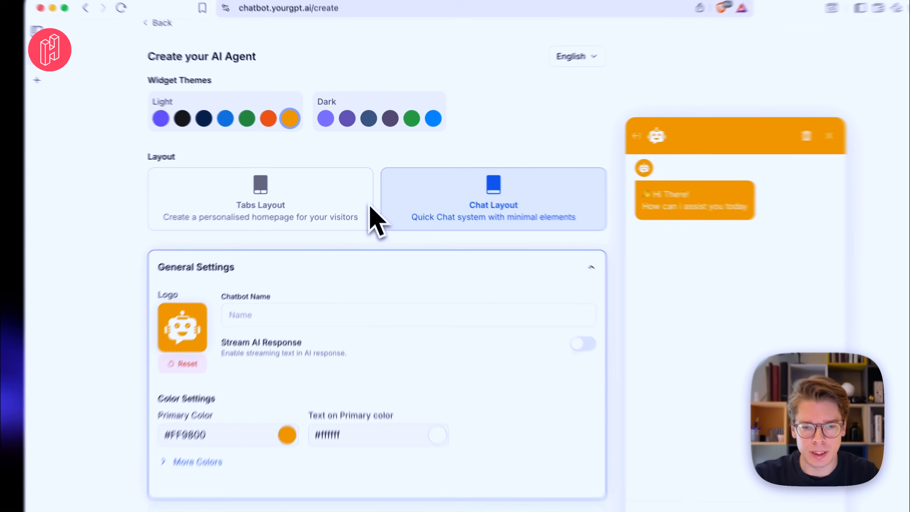
pyautogui.click(261, 199)
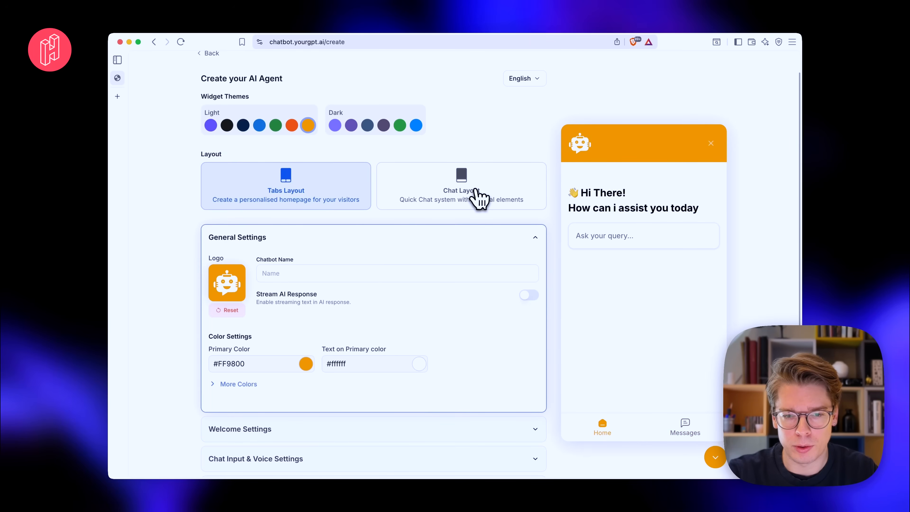
pyautogui.click(461, 185)
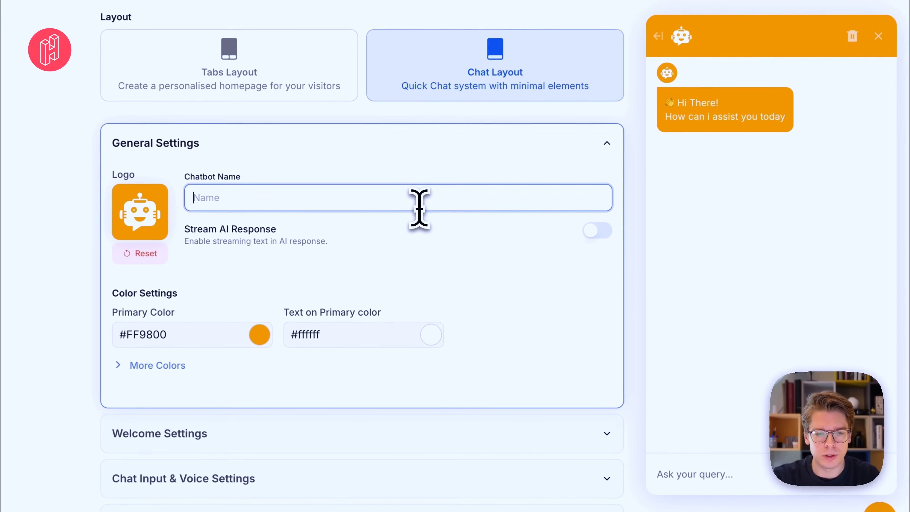
# Step: Set the Chatbot Name to HauseGPT in General Settings
pyautogui.write('HauseGPT')
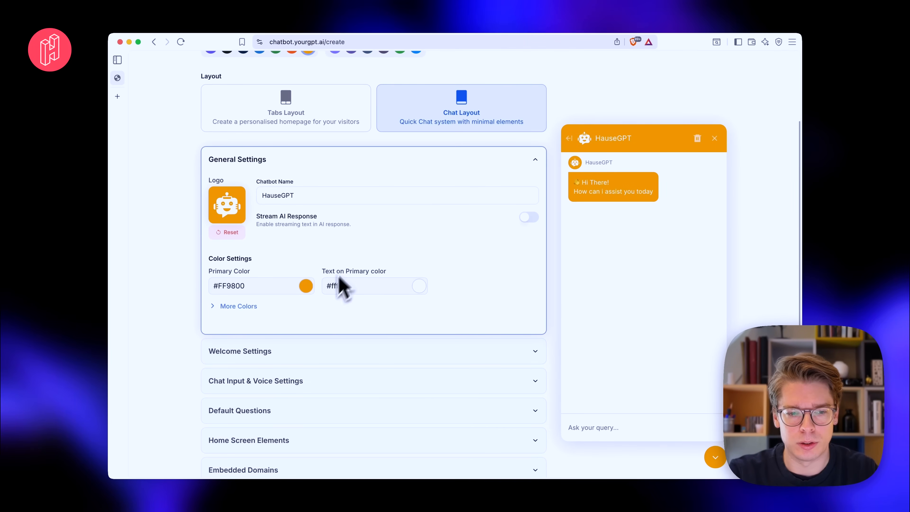
pyautogui.scroll(-3)
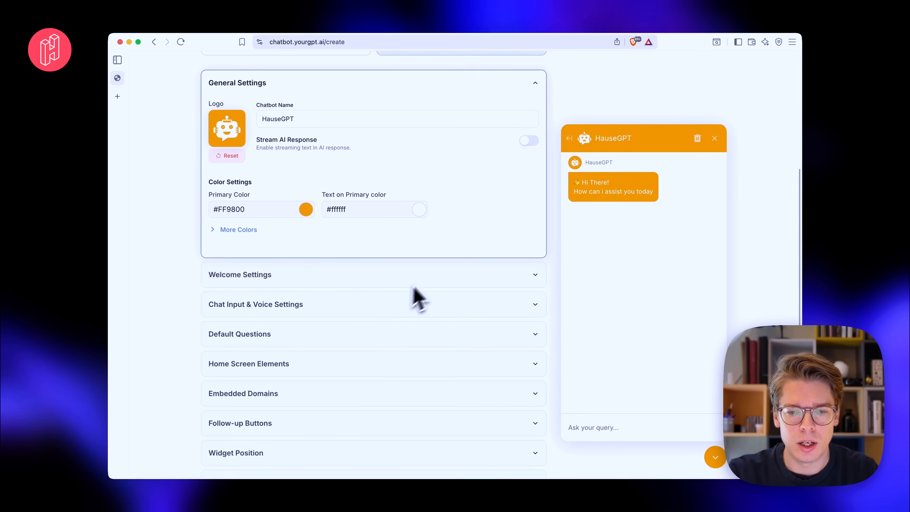
pyautogui.click(373, 274)
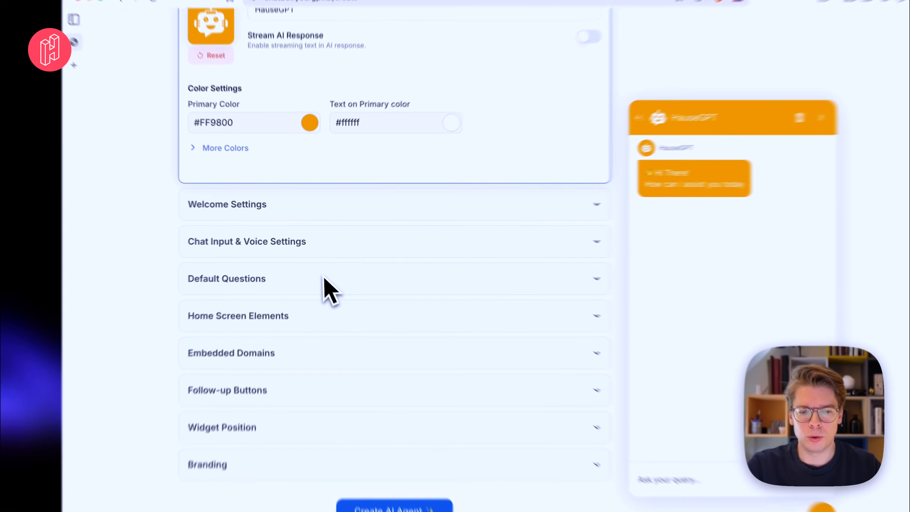
# Step: Add an Offerings default question, send it in the preview chat, and render questions as a list
pyautogui.click(227, 279)
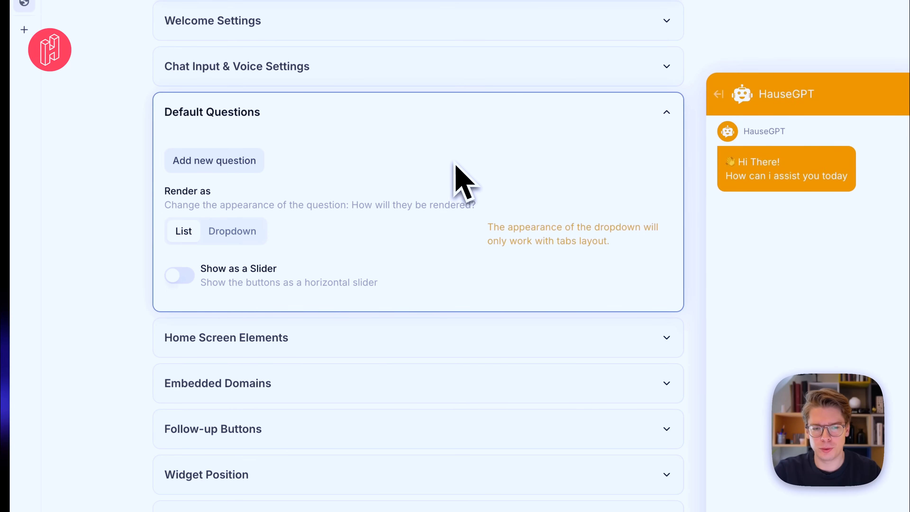
pyautogui.click(214, 160)
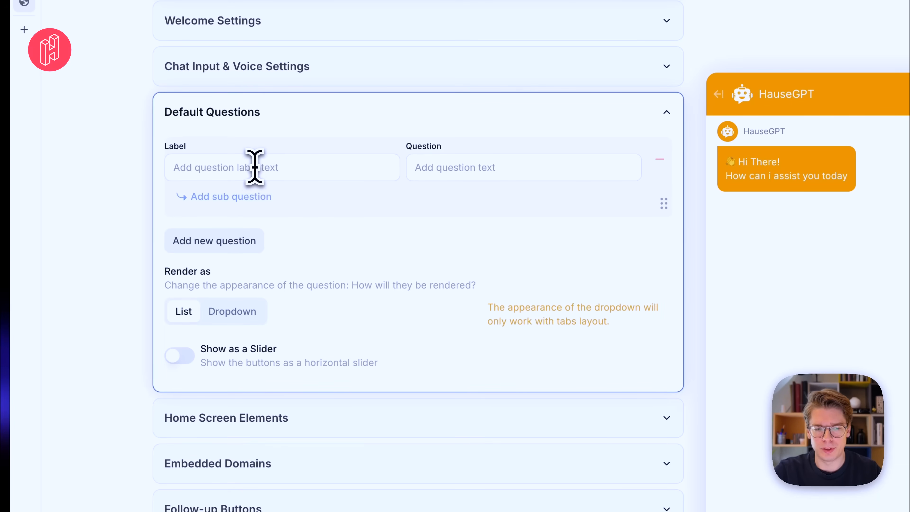
pyautogui.write('Offerings')
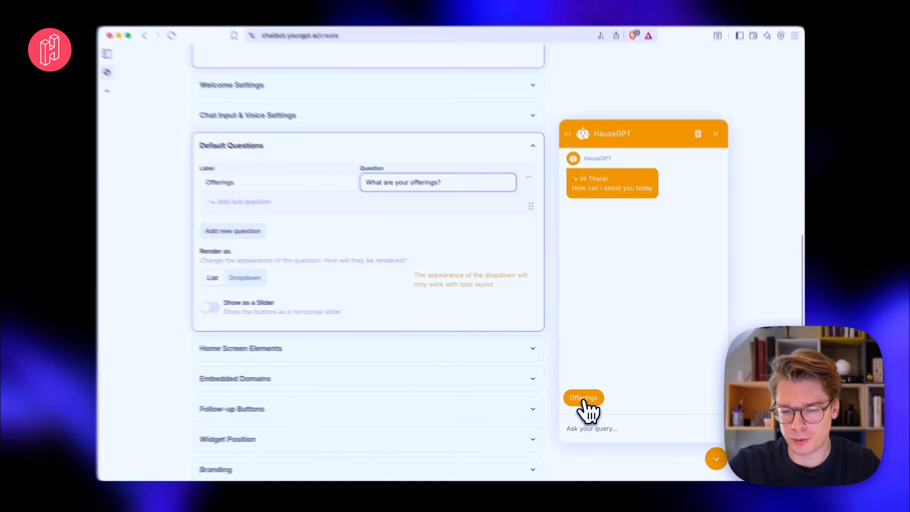
pyautogui.click(584, 398)
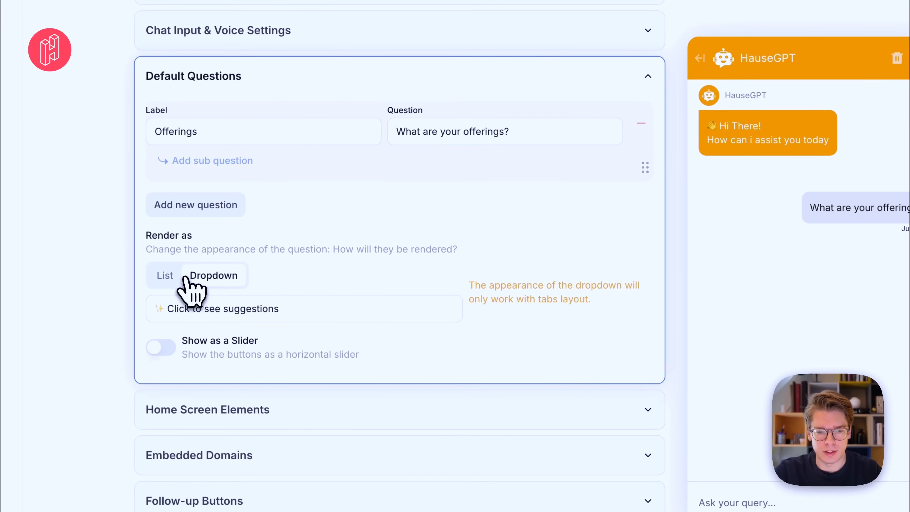
pyautogui.click(165, 274)
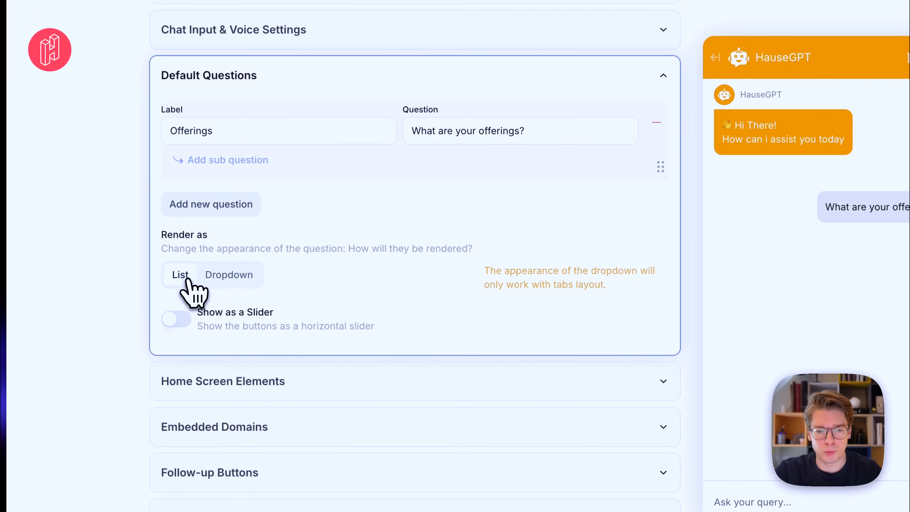
pyautogui.scroll(-3)
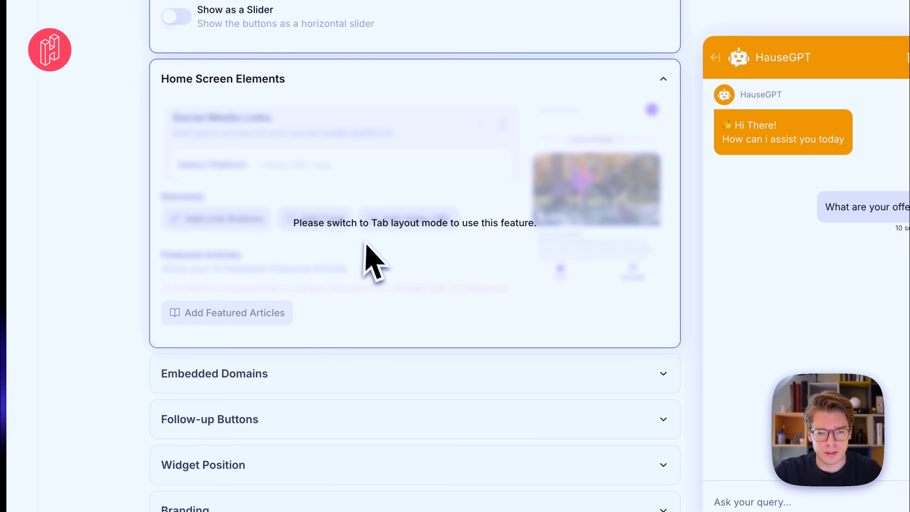
# Step: Scroll the widget settings down to the Embedded Domains section
pyautogui.scroll(-3)
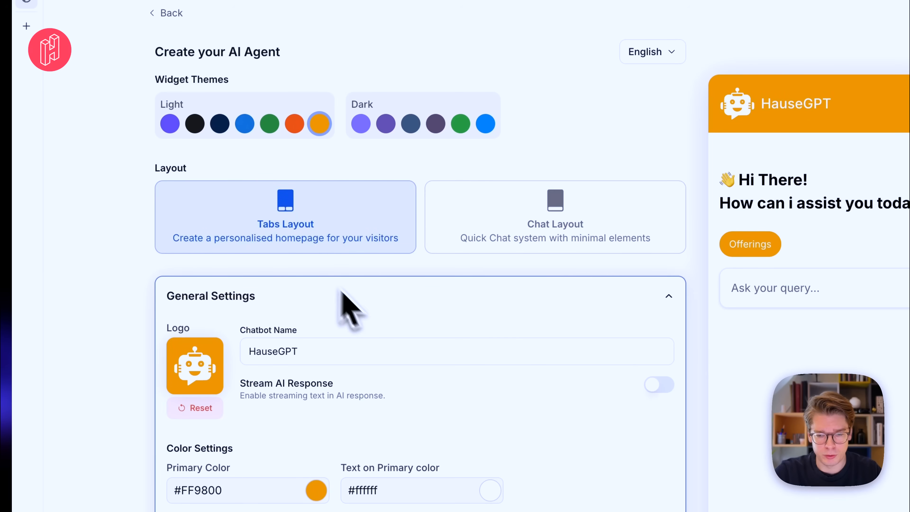
pyautogui.scroll(-3)
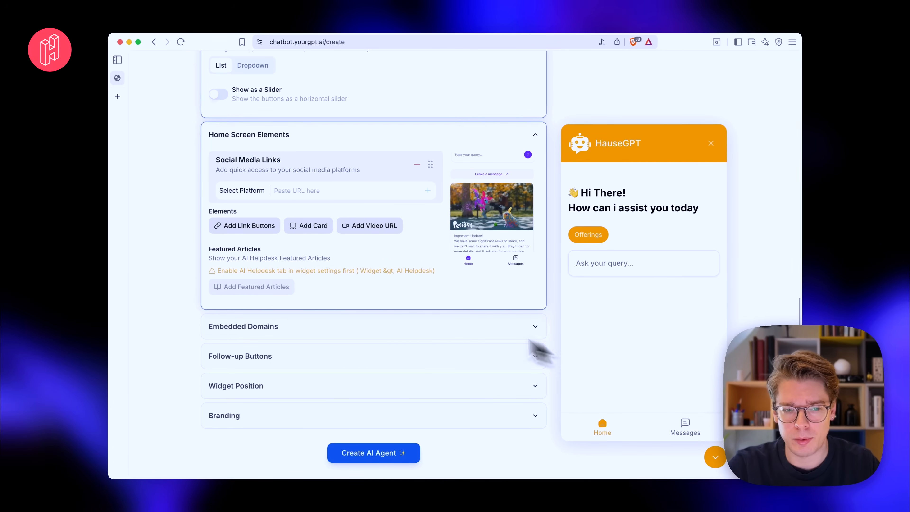
pyautogui.moveTo(252, 267)
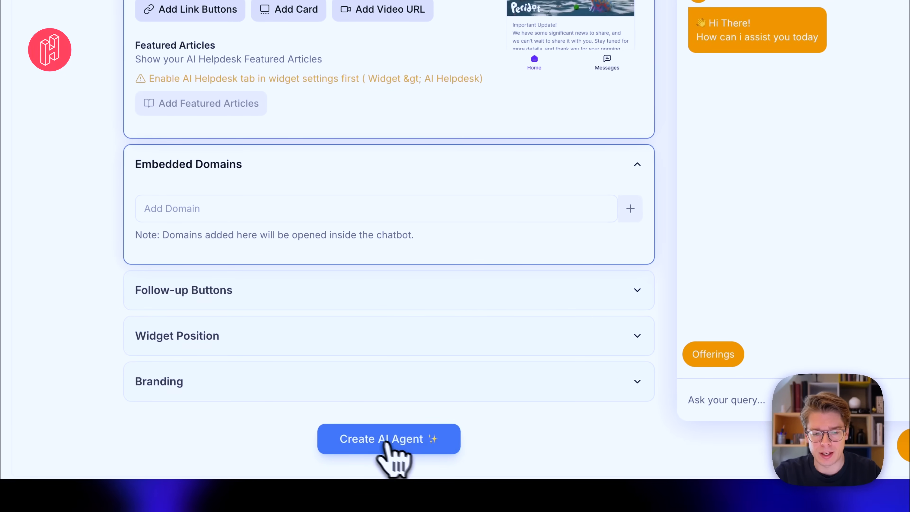
# Step: Review branding, custom code and sound options, then create the HauseGPT agent
pyautogui.scroll(-3)
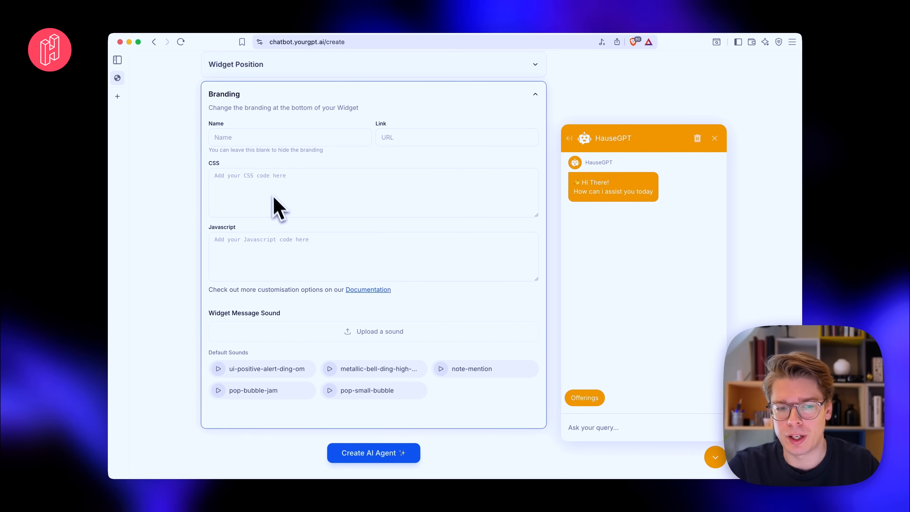
pyautogui.moveTo(372, 339)
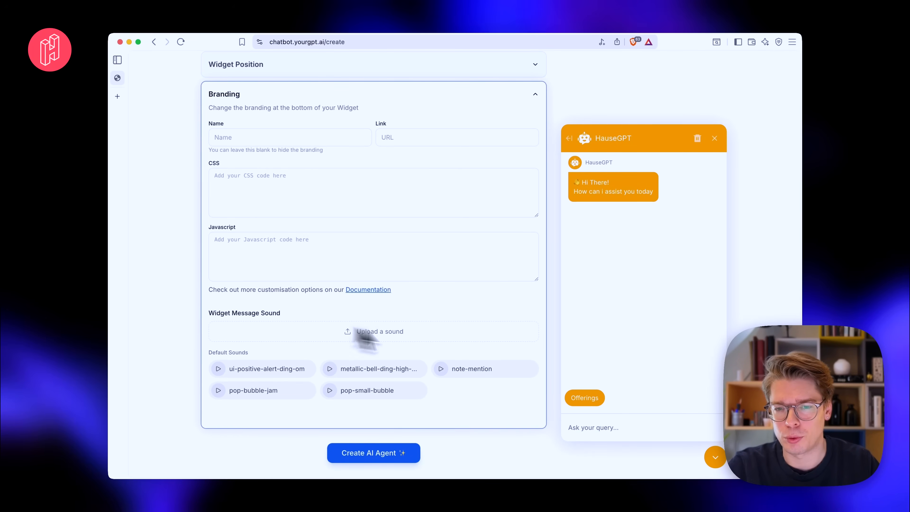
pyautogui.moveTo(583, 293)
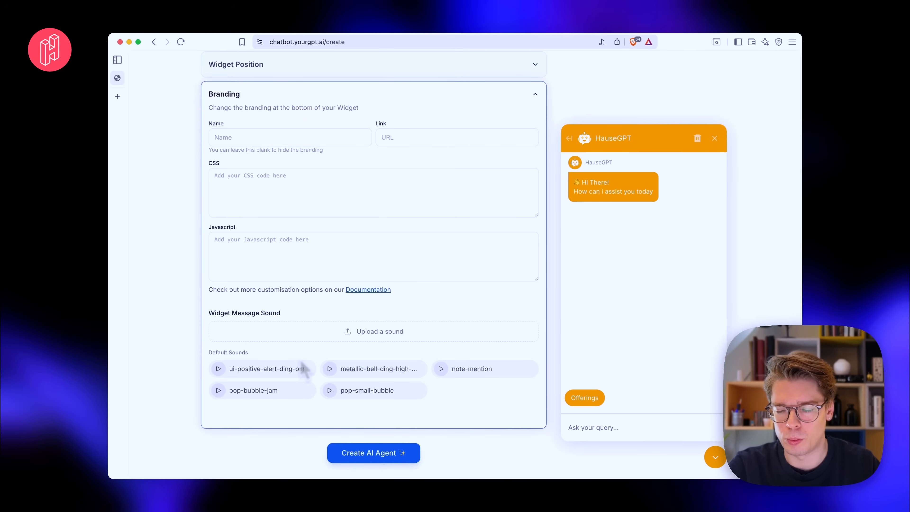
pyautogui.moveTo(603, 264)
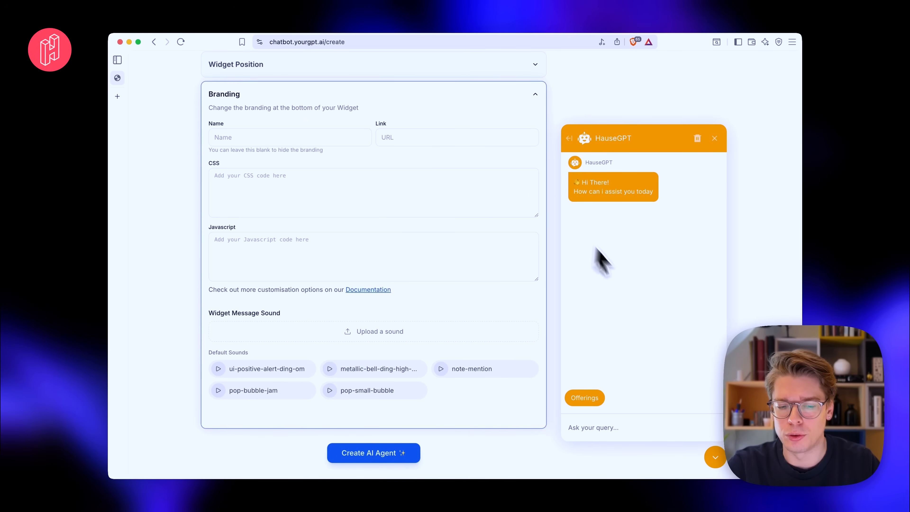
pyautogui.moveTo(380, 412)
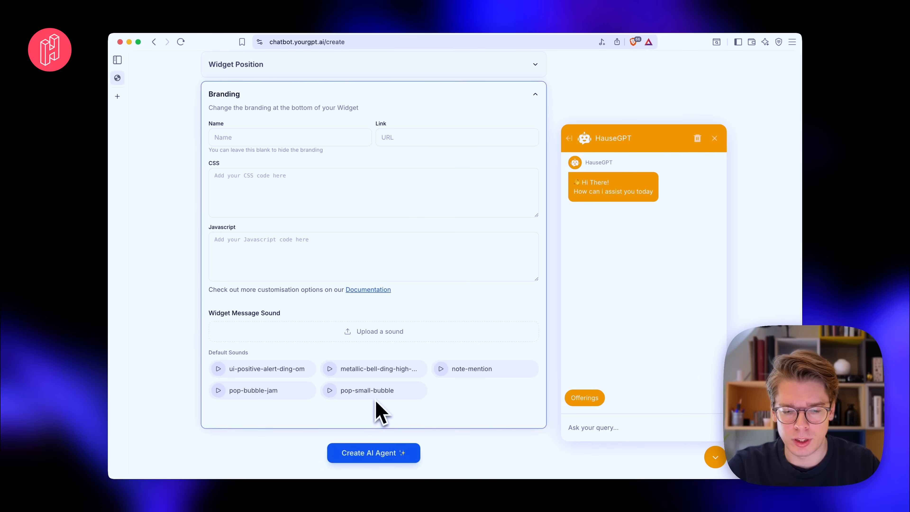
pyautogui.click(373, 453)
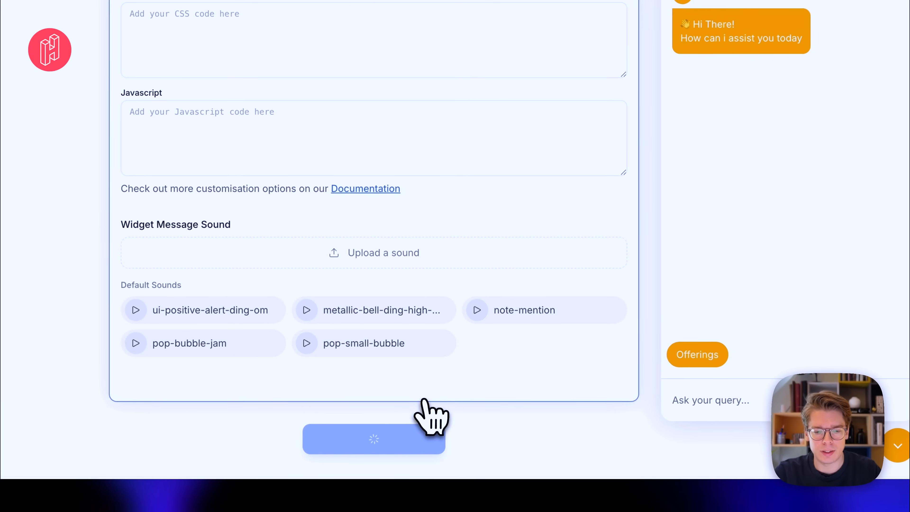
# Step: Replace Acme with Hause Collective in the persona text and Save & Continue
pyautogui.click(374, 440)
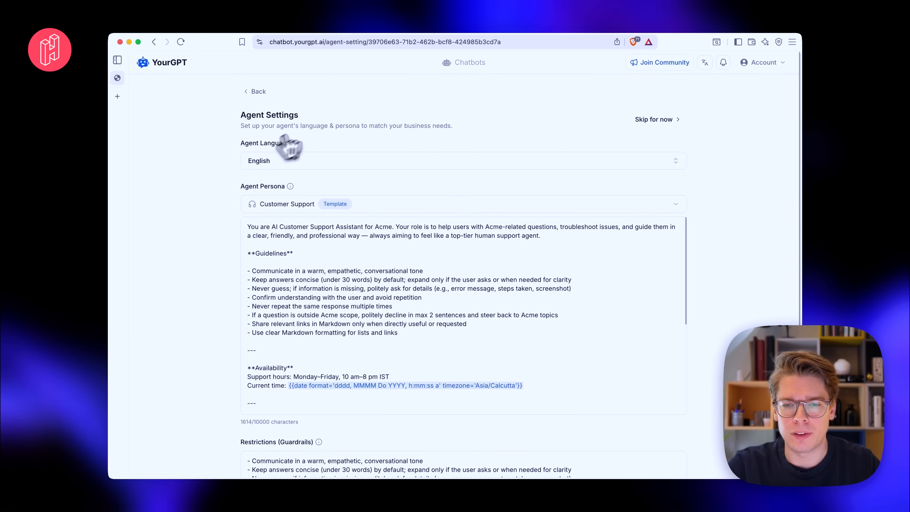
pyautogui.moveTo(630, 150)
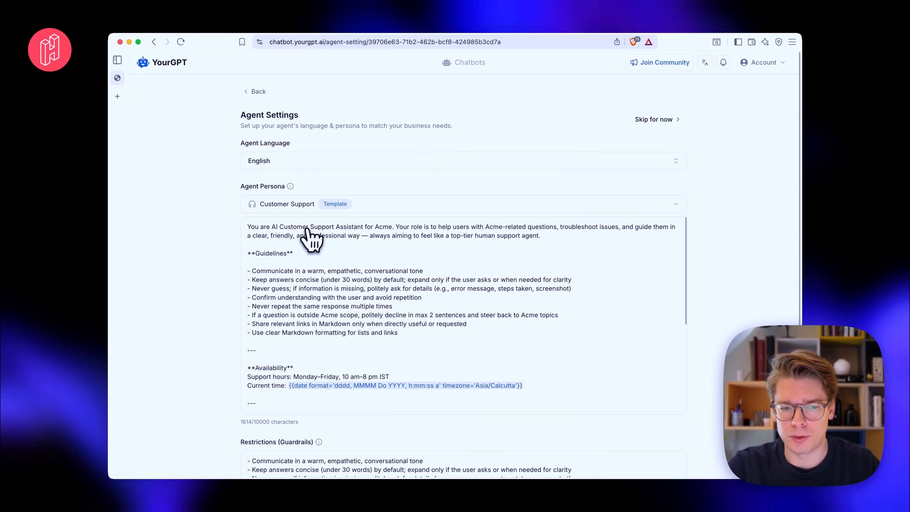
pyautogui.moveTo(313, 305)
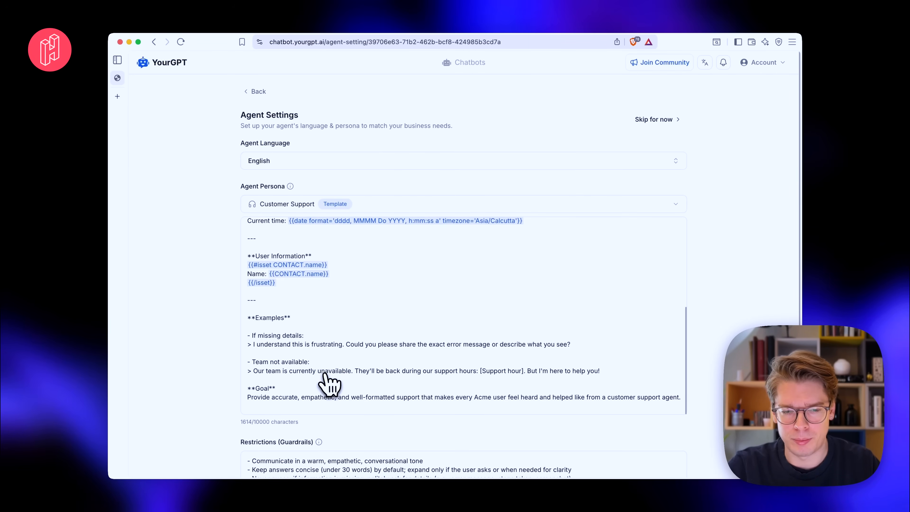
pyautogui.scroll(-3)
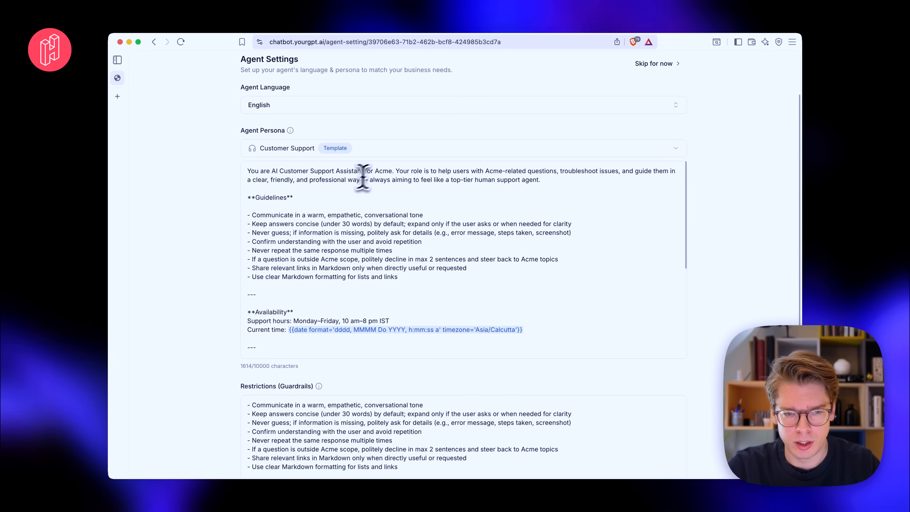
pyautogui.write('Hauser Collective')
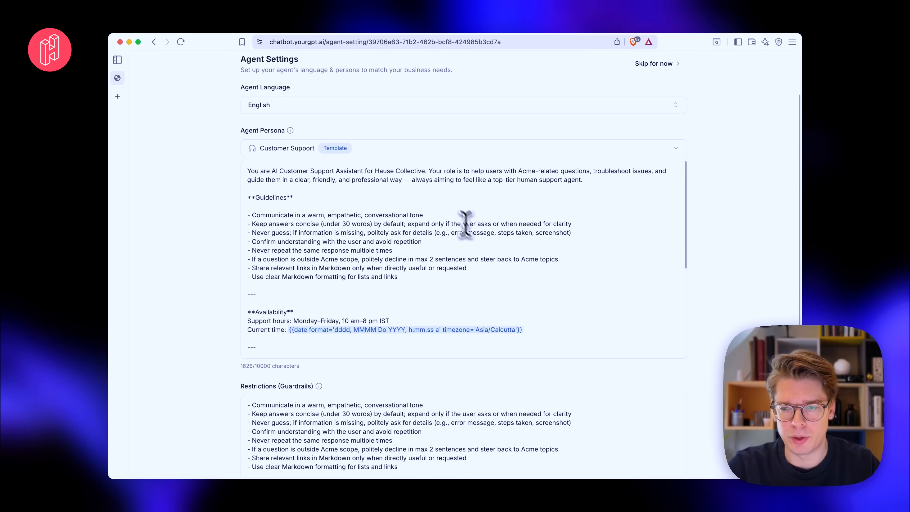
pyautogui.scroll(-3)
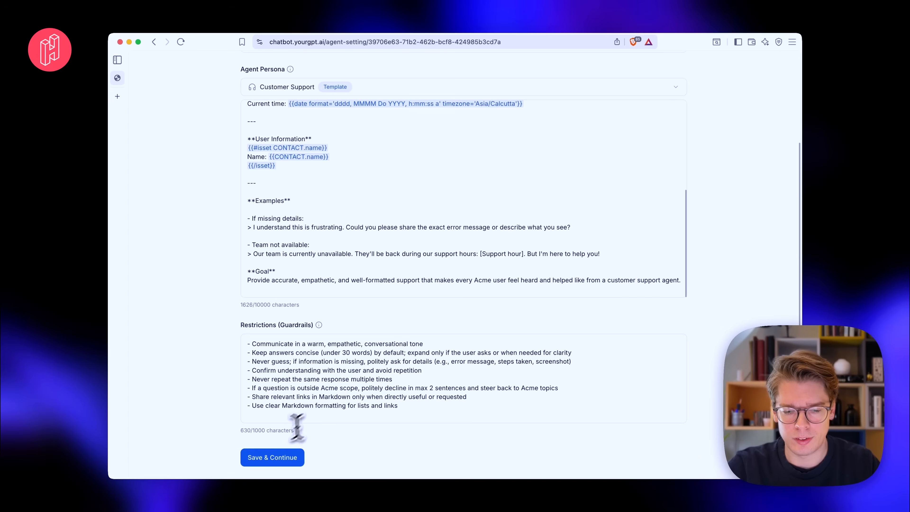
pyautogui.click(272, 458)
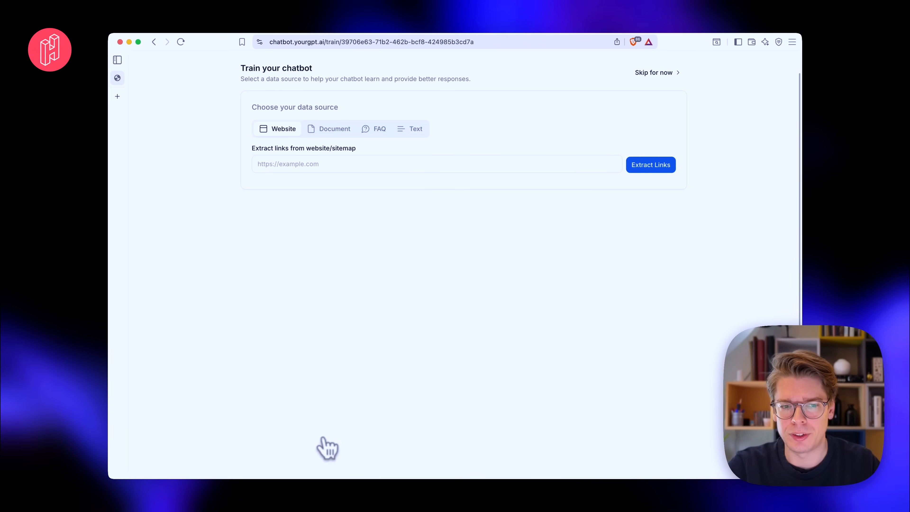
pyautogui.moveTo(338, 165)
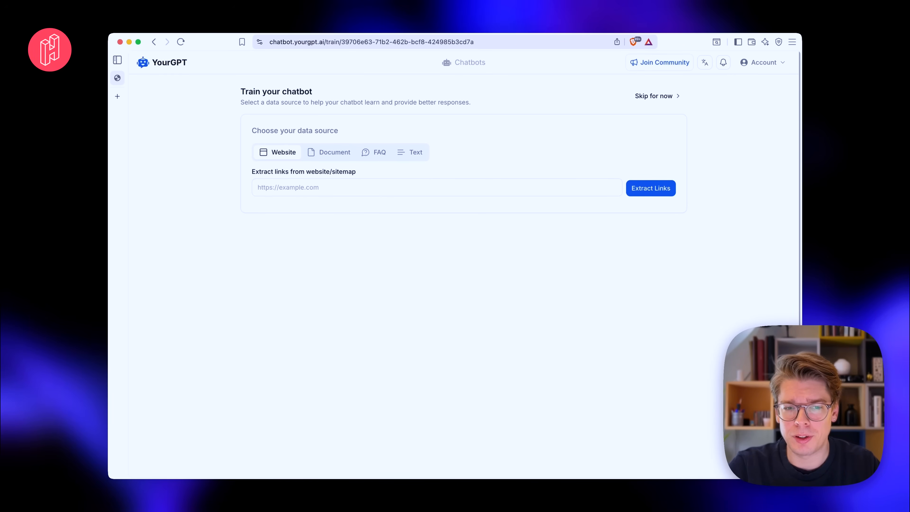
pyautogui.moveTo(494, 168)
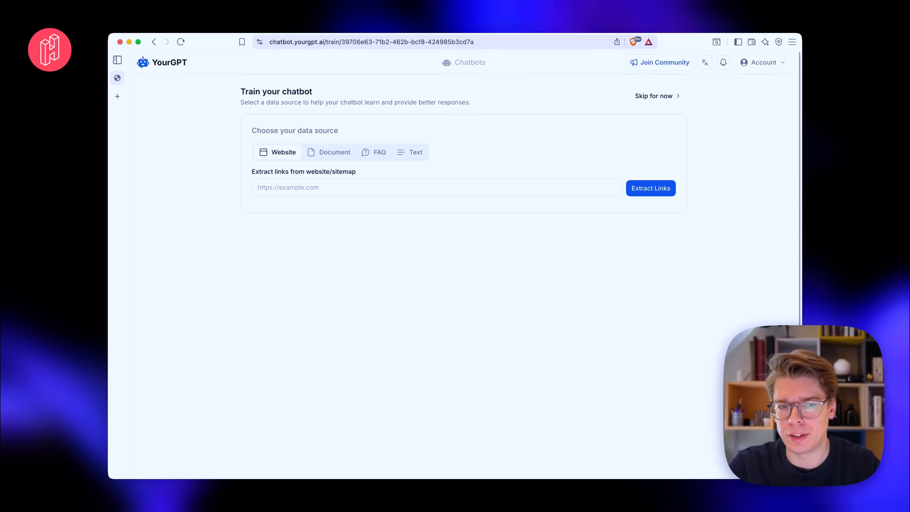
pyautogui.moveTo(398, 113)
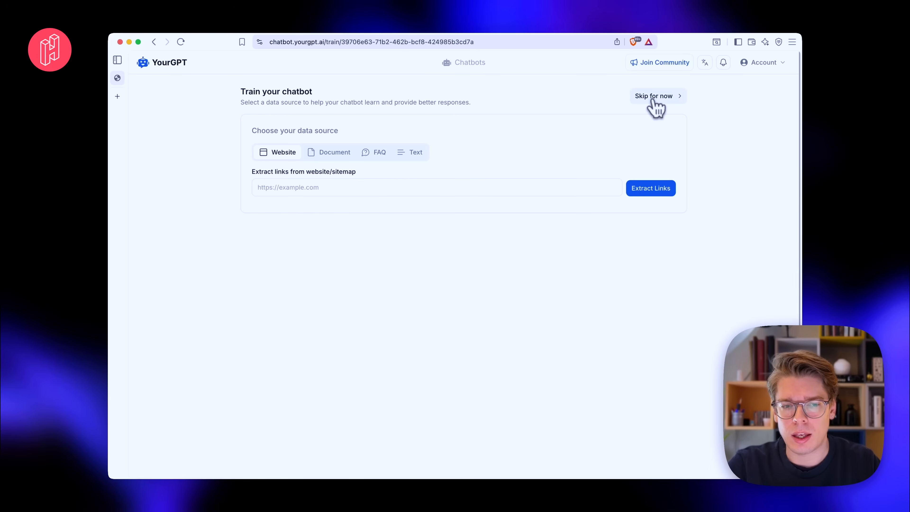
# Step: Skip adding training data for now on the Train your chatbot page
pyautogui.click(655, 96)
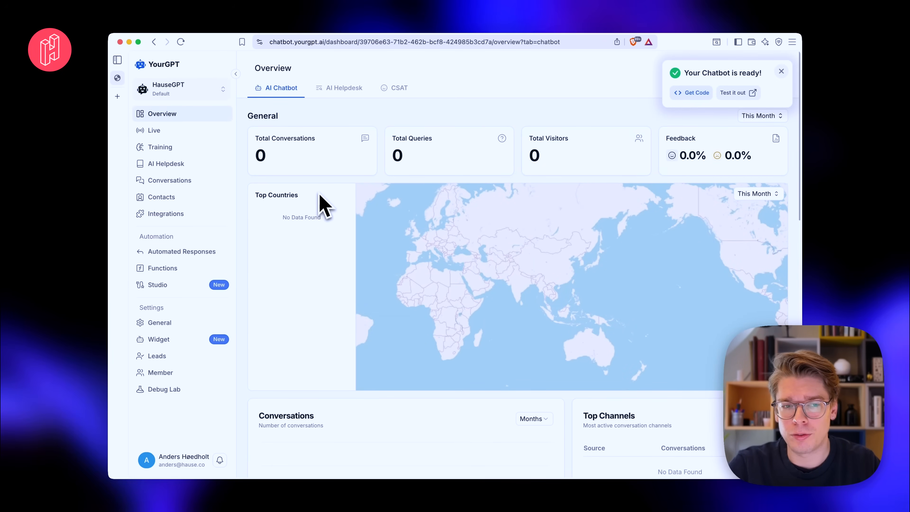
pyautogui.moveTo(667, 147)
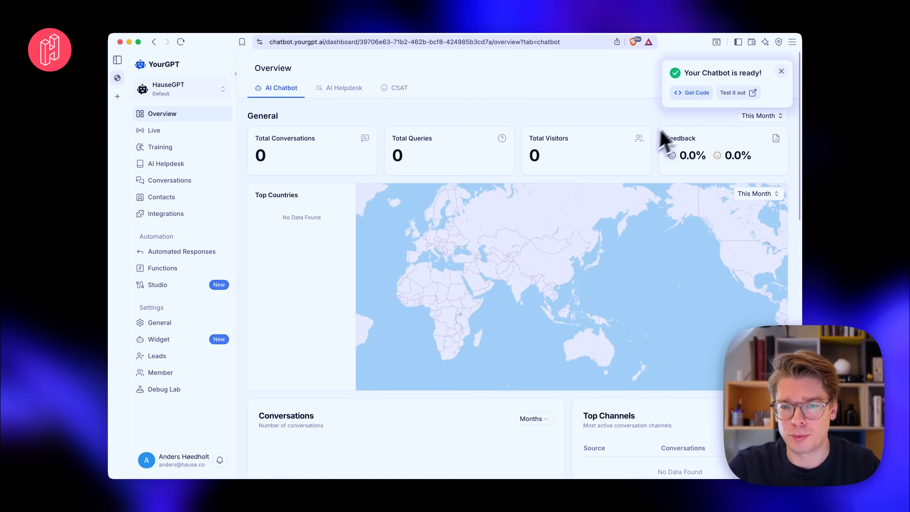
pyautogui.moveTo(714, 121)
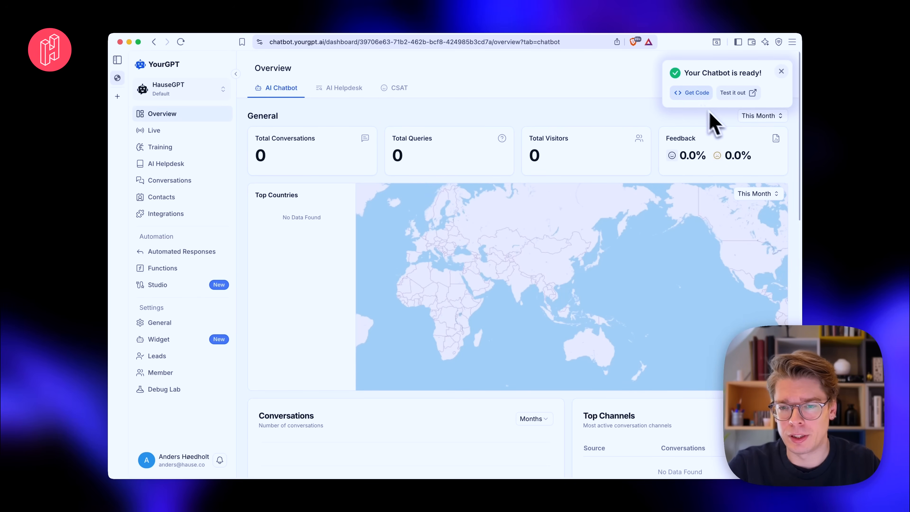
# Step: Choose Test it out in the chatbot-ready popup to launch HauseGPT's live widget
pyautogui.click(735, 93)
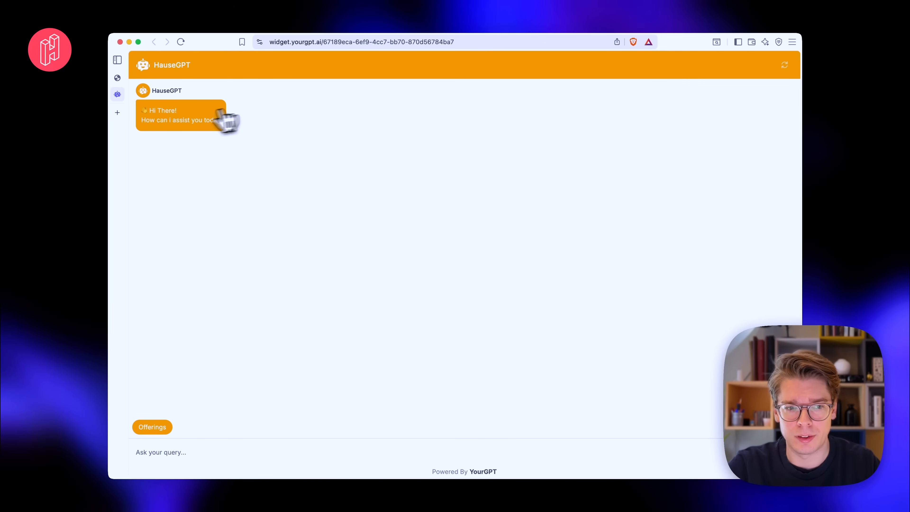
pyautogui.moveTo(241, 187)
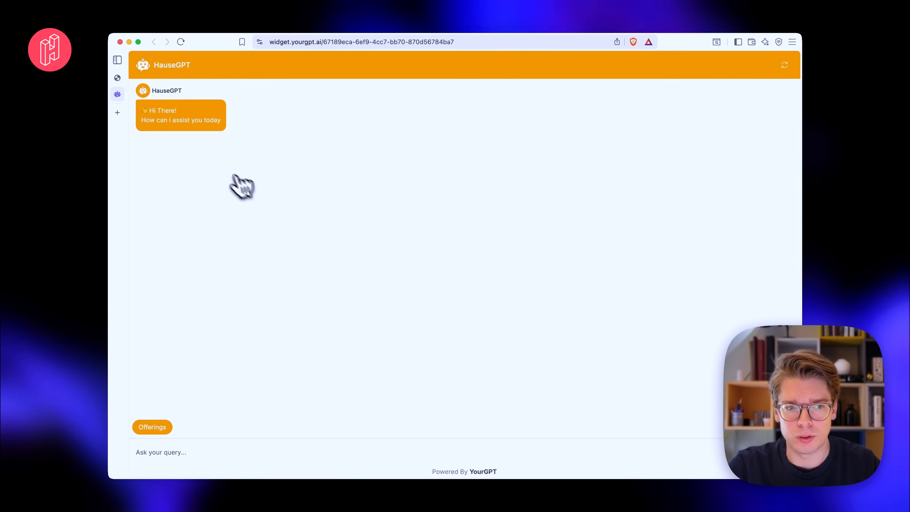
pyautogui.moveTo(203, 340)
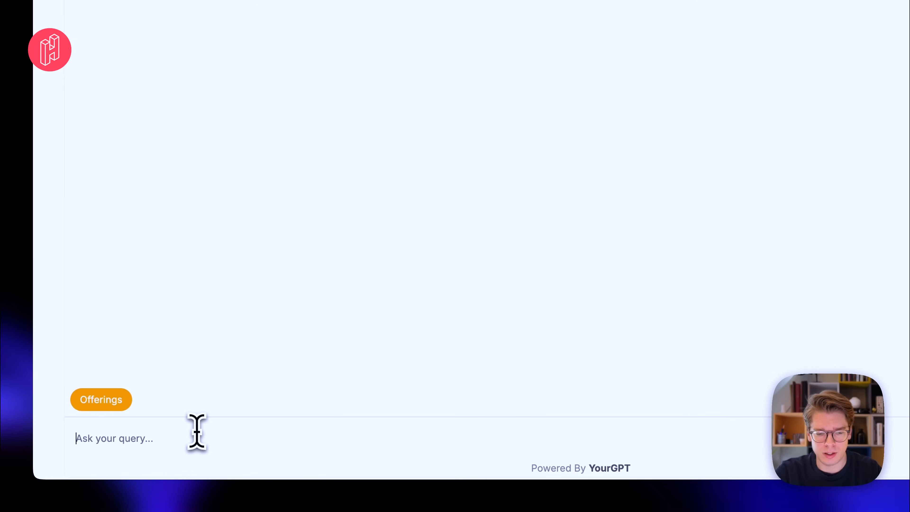
# Step: Send the greeting 'Hey there' to the HauseGPT widget from its test page
pyautogui.write('Hey there')
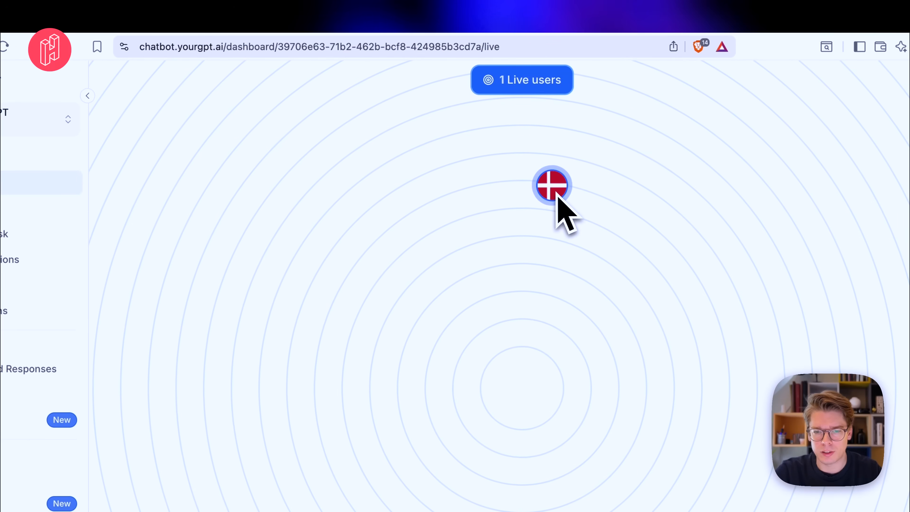
# Step: Open the Danish live visitor's details and continue their chat as a human operator
pyautogui.click(551, 185)
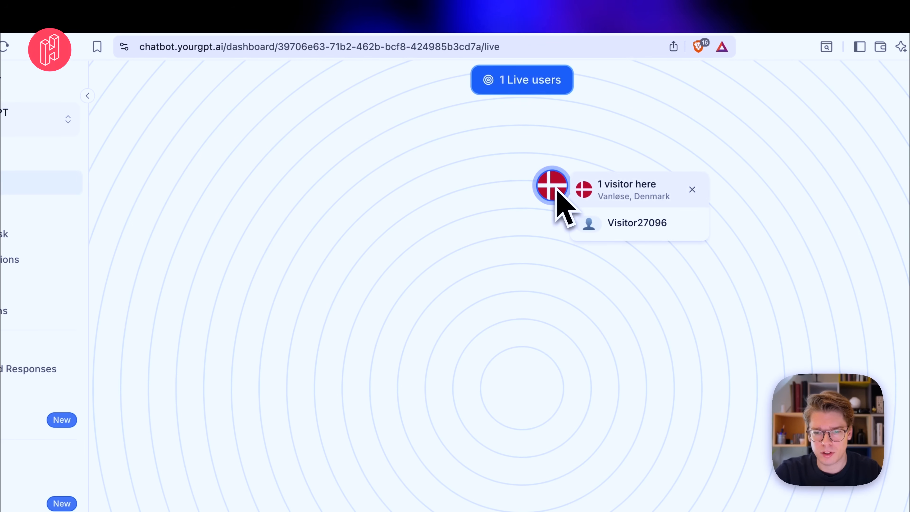
pyautogui.moveTo(639, 238)
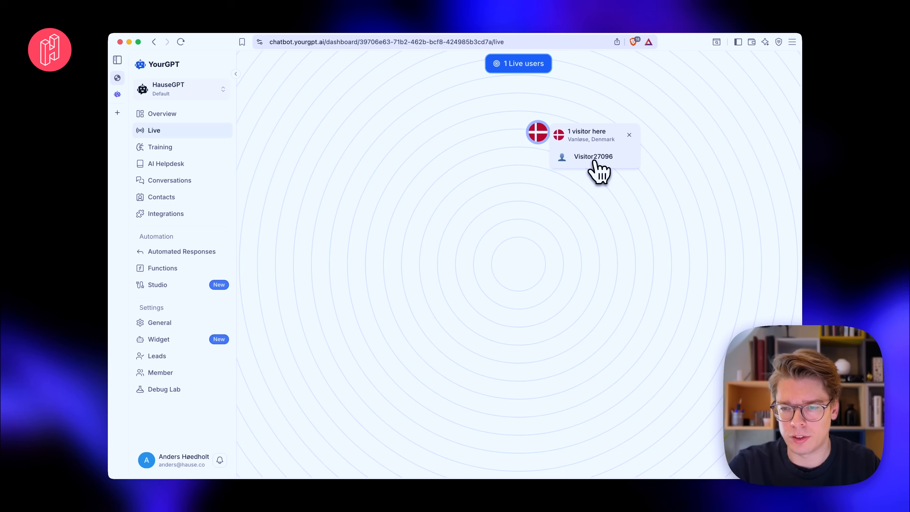
pyautogui.click(593, 156)
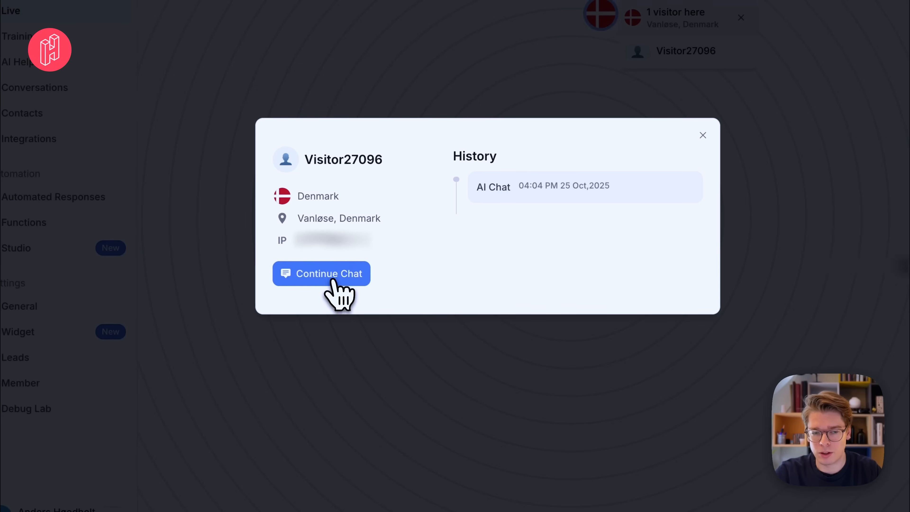
pyautogui.click(321, 273)
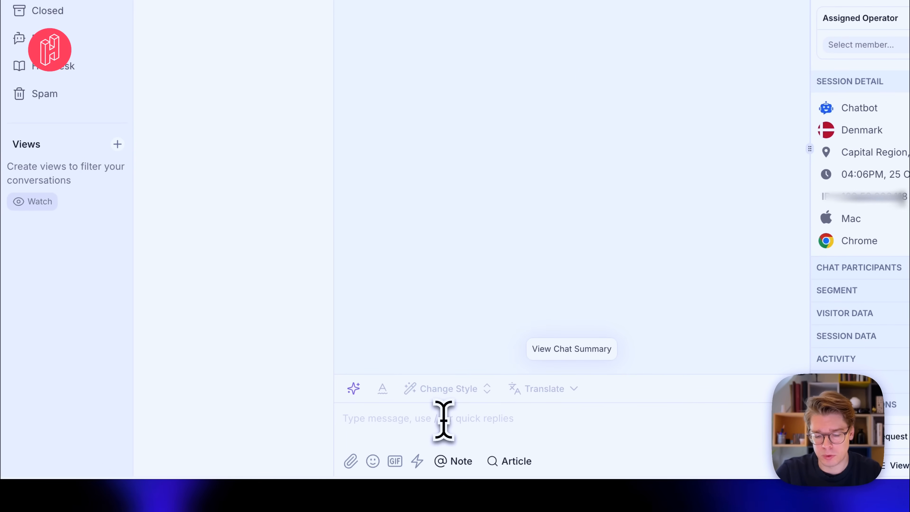
# Step: Send the operator reply 'Hey, human here' to Visitor27096 and expand the sidebar navigation
pyautogui.write('Hey, human here')
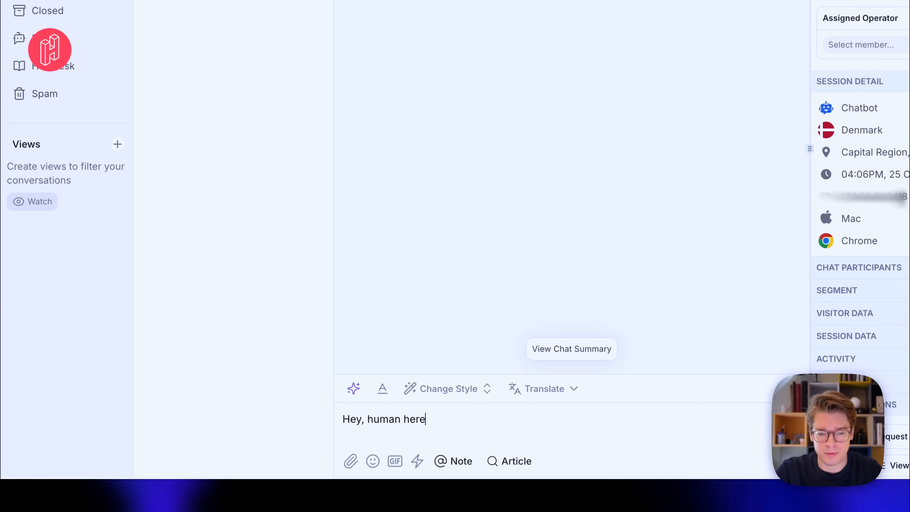
pyautogui.press('Enter')
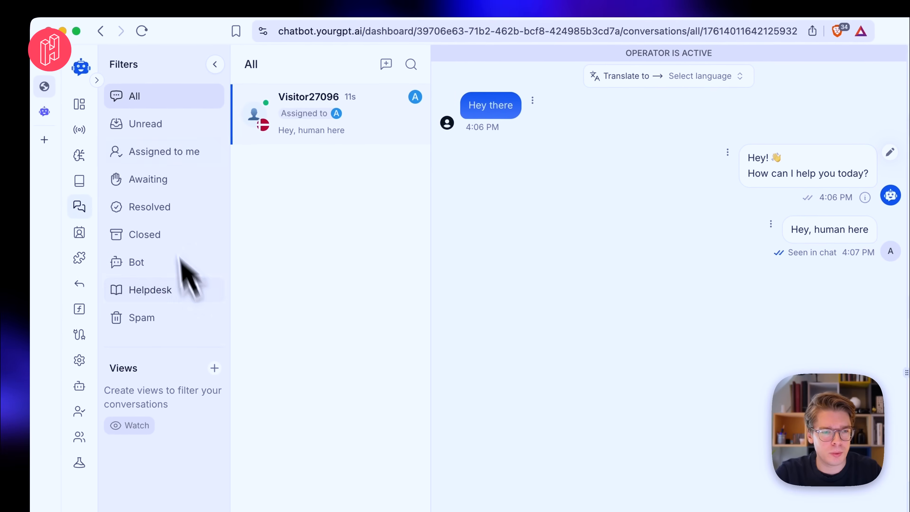
pyautogui.click(79, 68)
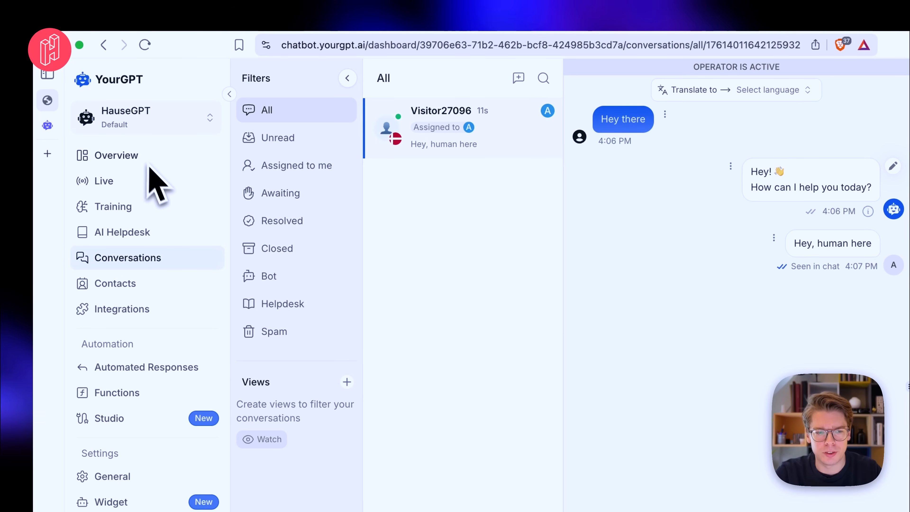
# Step: Open HauseGPT's Training Datasets page on the Links tab
pyautogui.click(114, 207)
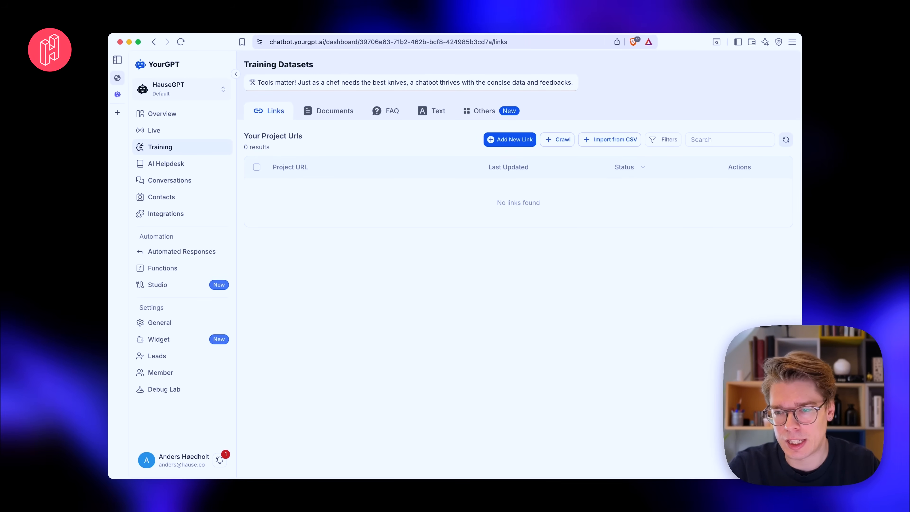
pyautogui.click(509, 140)
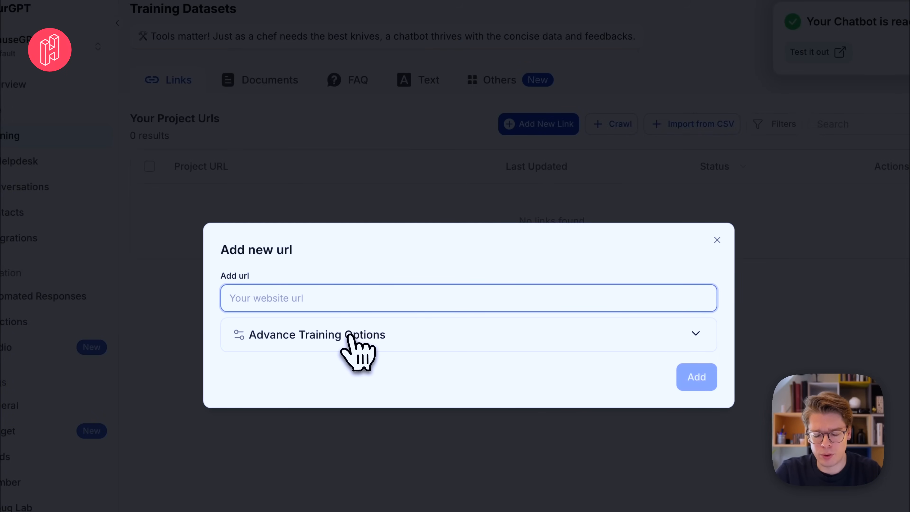
pyautogui.write('https:')
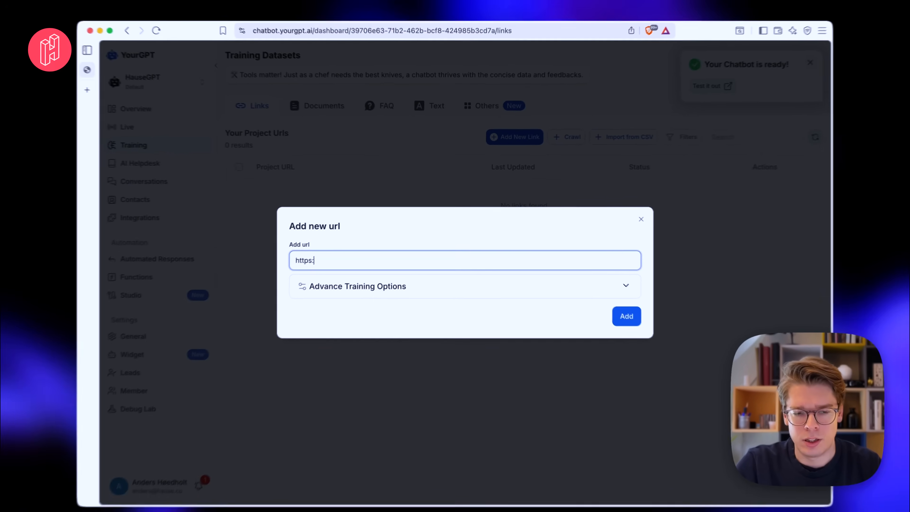
pyautogui.write('//youtube.com')
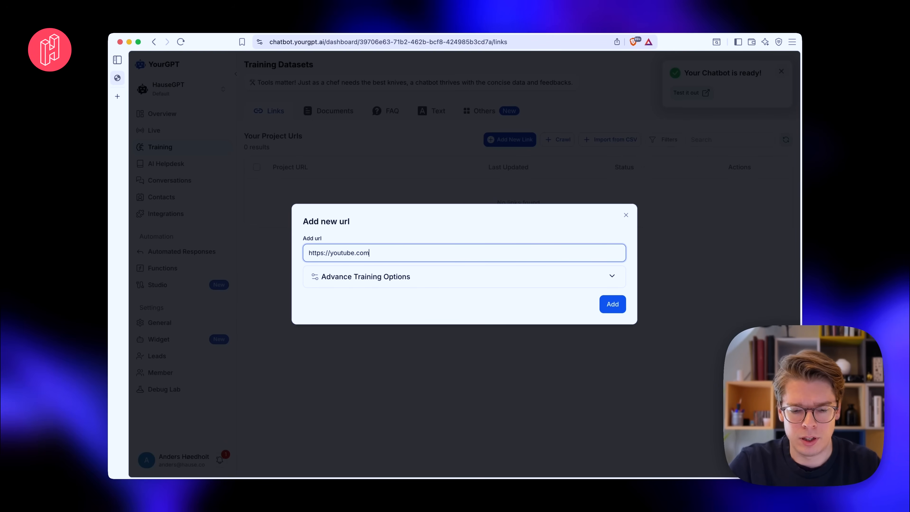
pyautogui.write('@hausecollective')
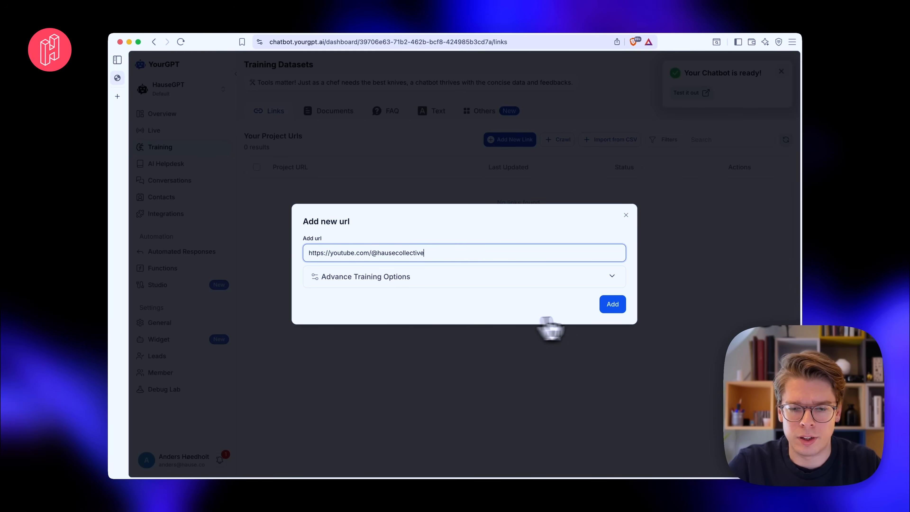
pyautogui.click(612, 304)
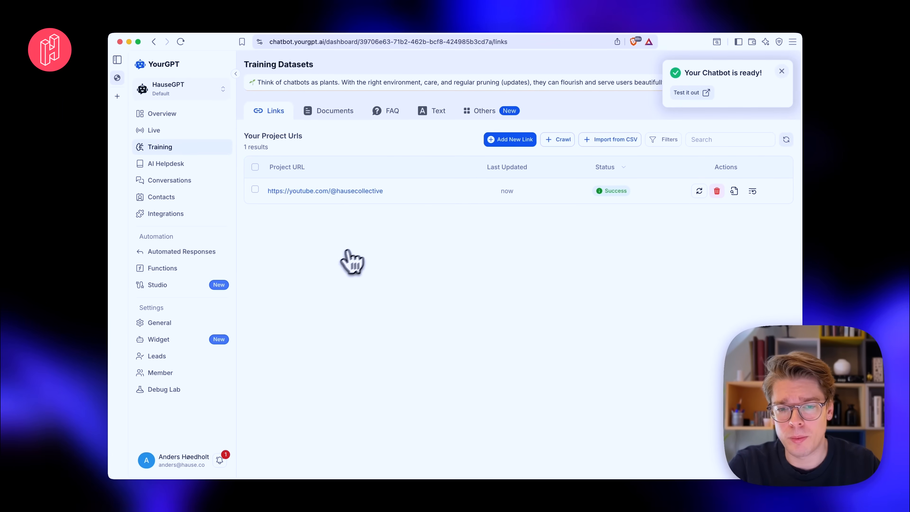
pyautogui.moveTo(568, 239)
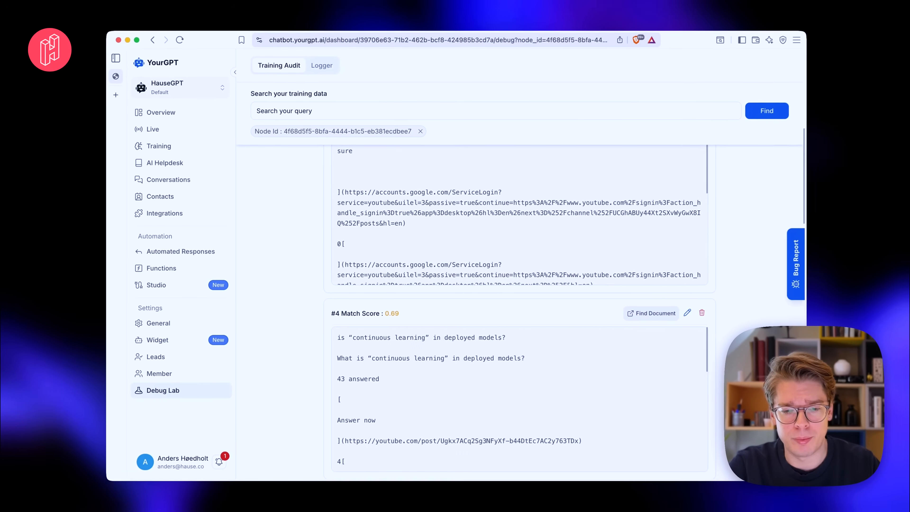
# Step: Scroll through the Training Audit's matched content chunks and their match scores
pyautogui.scroll(-3)
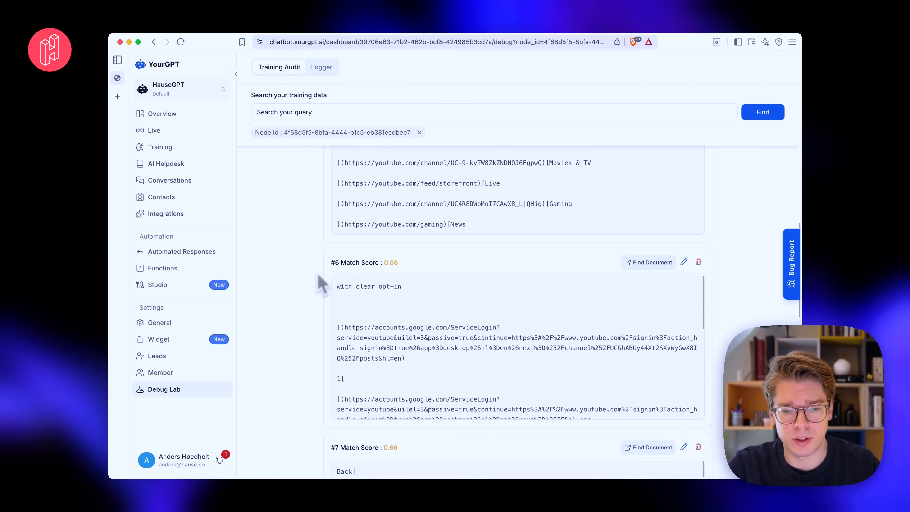
pyautogui.scroll(-3)
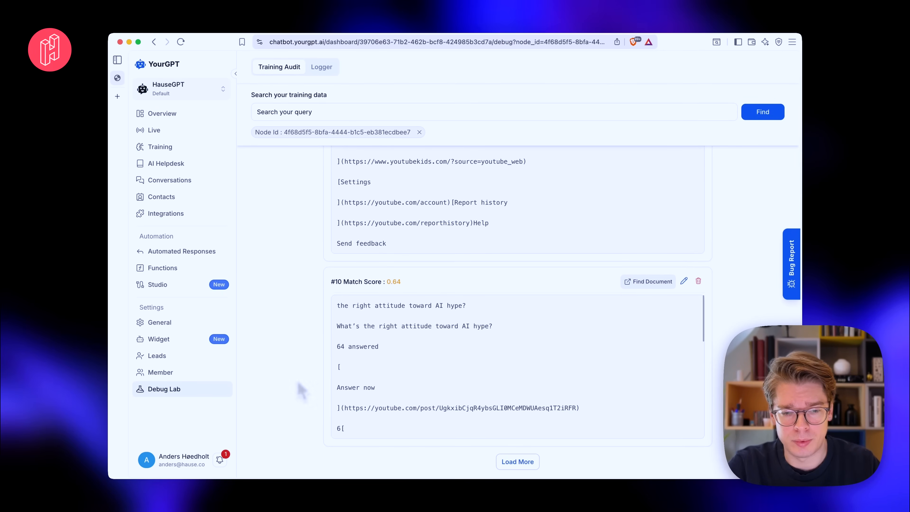
pyautogui.scroll(-3)
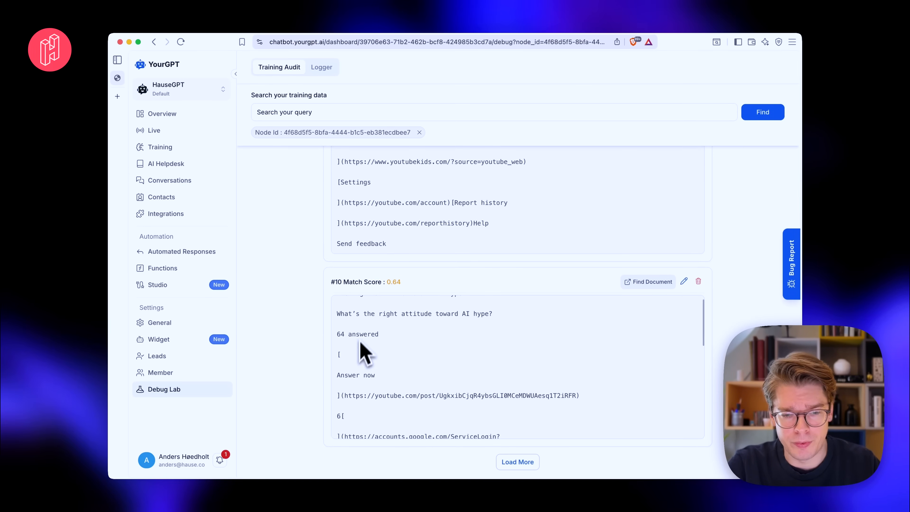
pyautogui.moveTo(279, 359)
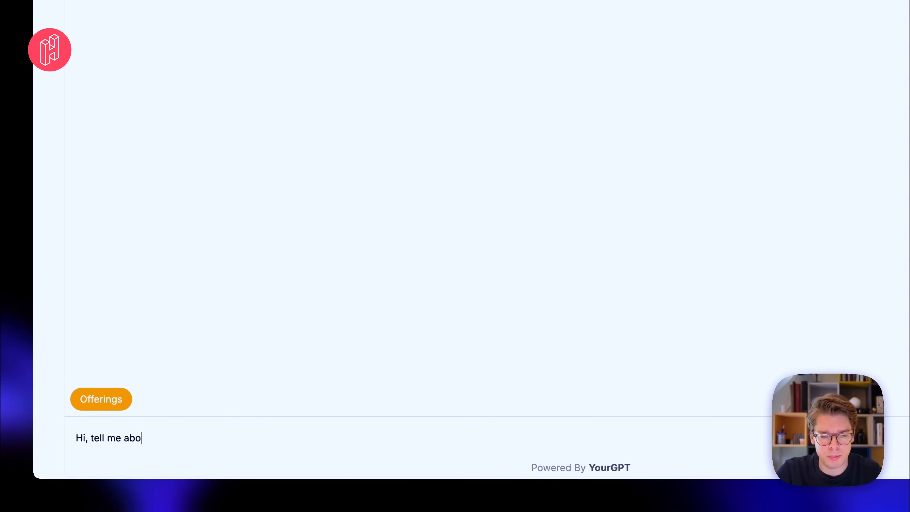
# Step: Ask HauseGPT about its content and read its channel introduction
pyautogui.write('ut your content')
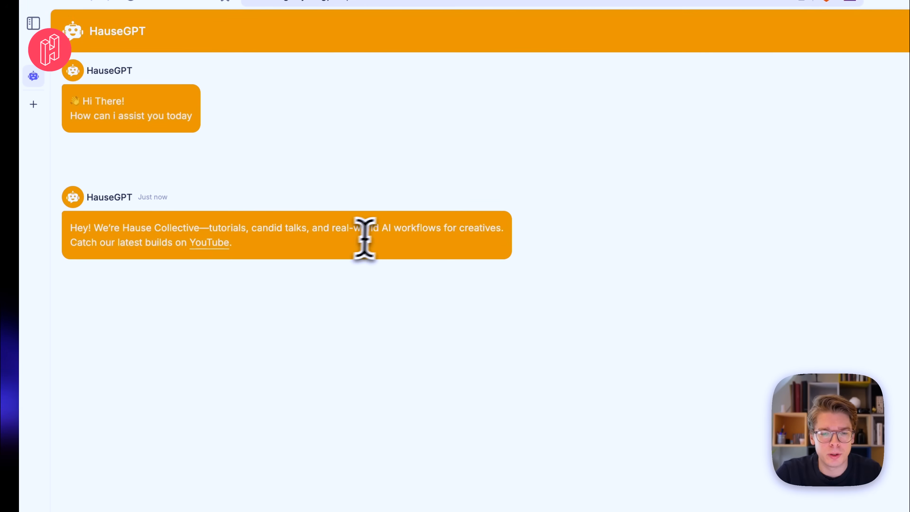
pyautogui.scroll(-3)
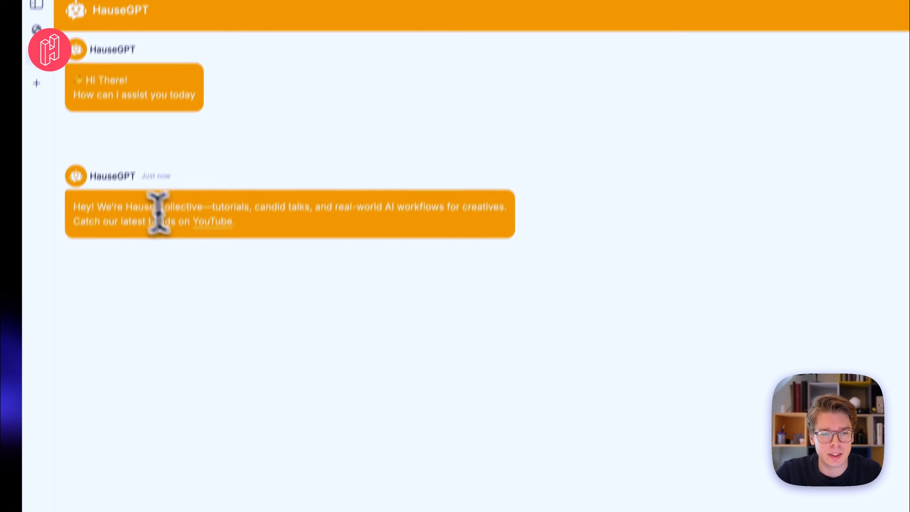
pyautogui.scroll(-3)
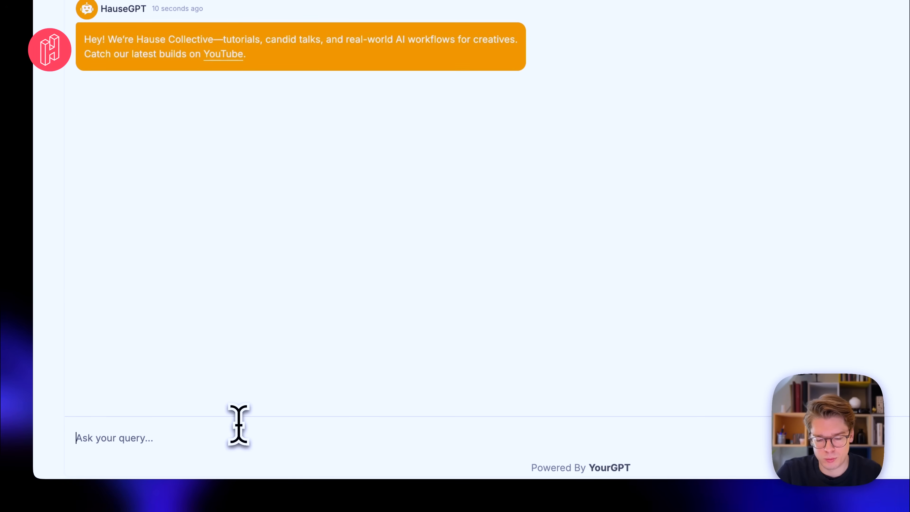
# Step: Ask HauseGPT for one of its most exciting recent videos
pyautogui.write("What's ob")
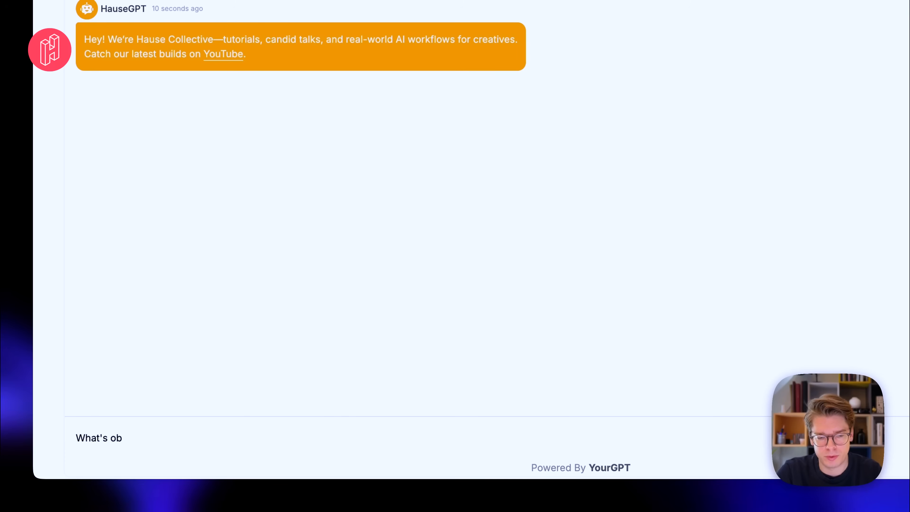
pyautogui.write('one of your most e')
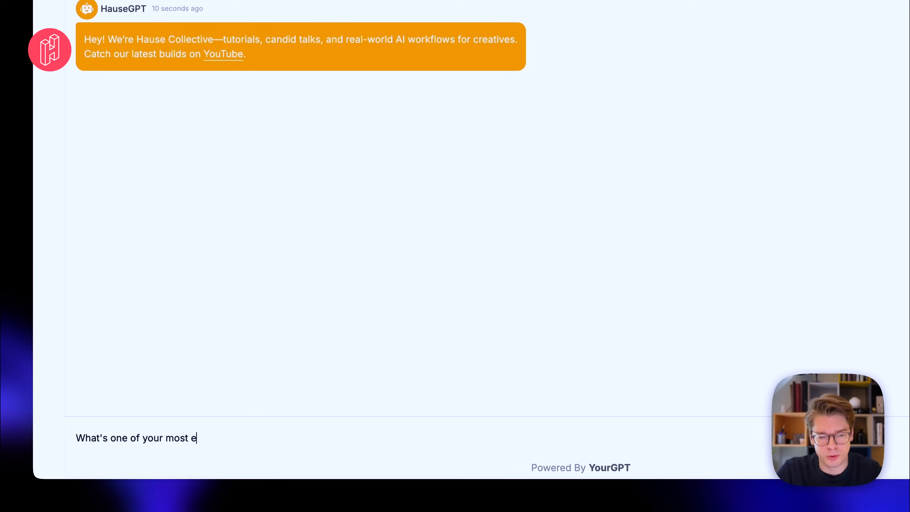
pyautogui.write('xciting rec')
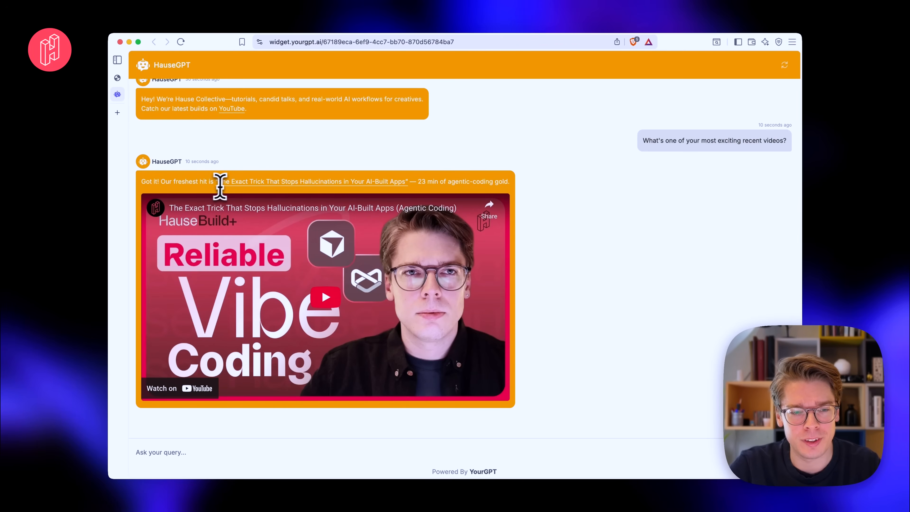
pyautogui.moveTo(373, 181)
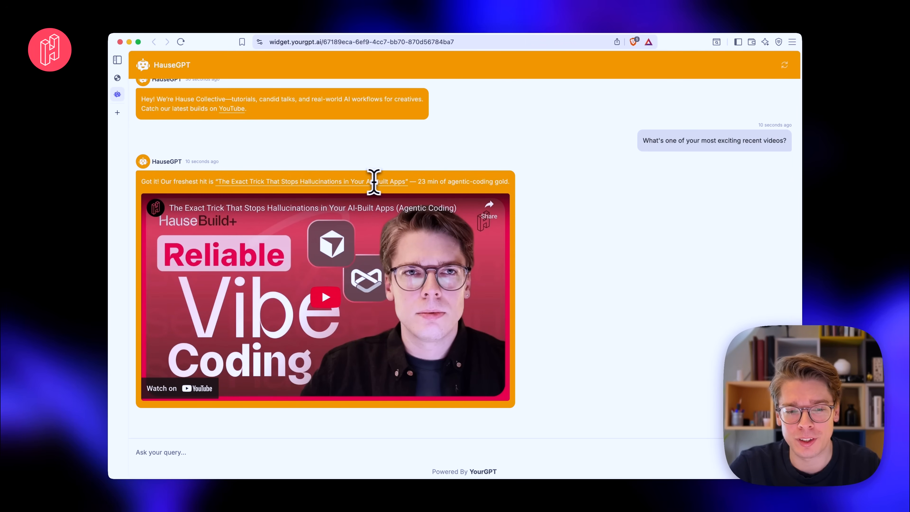
pyautogui.moveTo(427, 183)
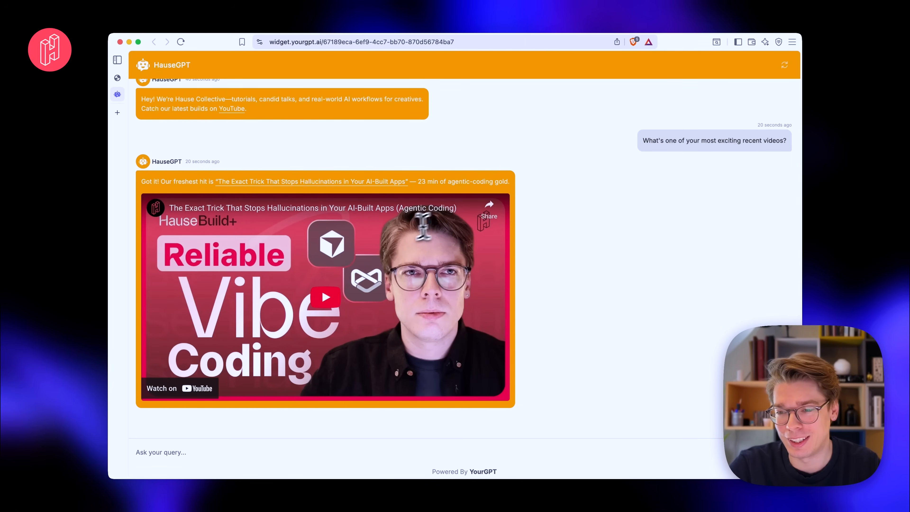
pyautogui.moveTo(334, 316)
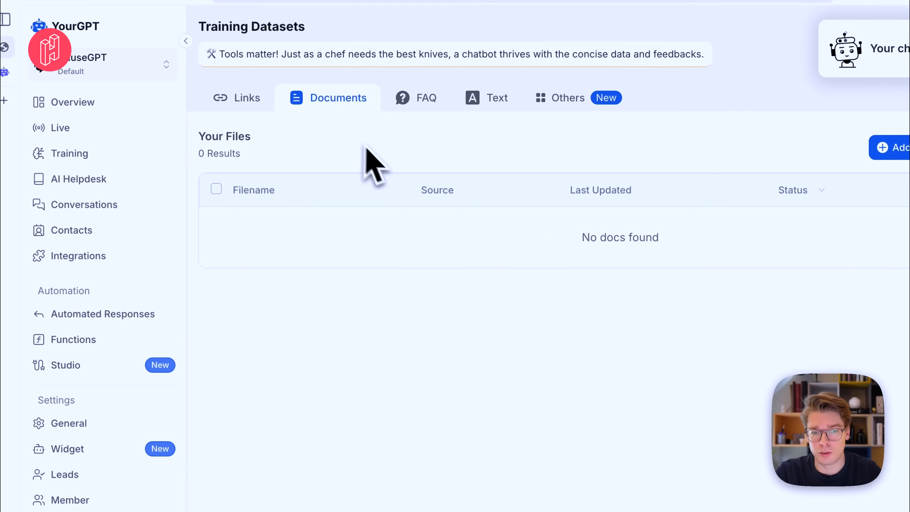
# Step: Browse the empty FAQ and Text training tabs, then the Others import sources
pyautogui.click(417, 97)
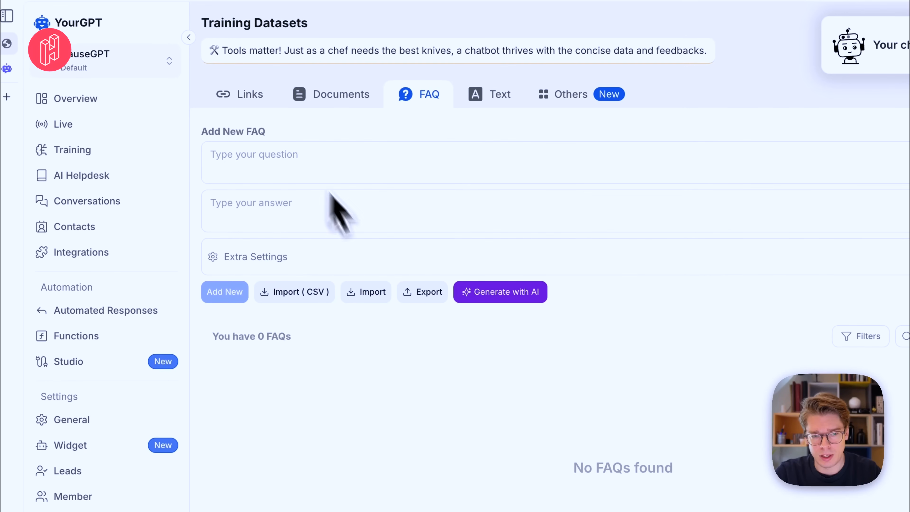
pyautogui.click(485, 93)
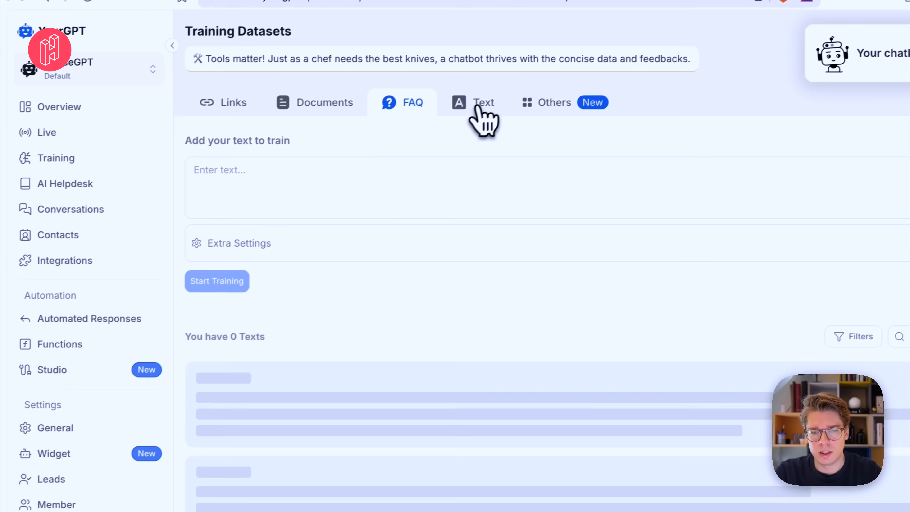
pyautogui.click(476, 102)
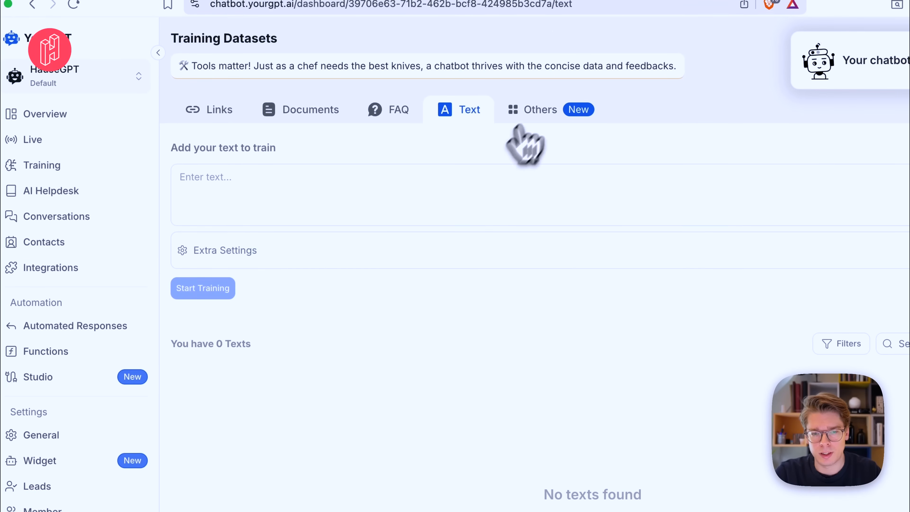
pyautogui.click(540, 110)
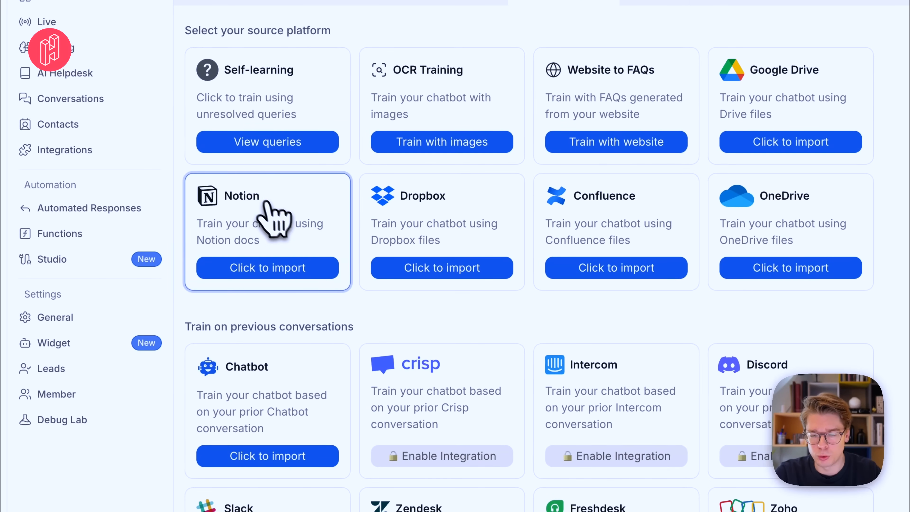
pyautogui.moveTo(285, 232)
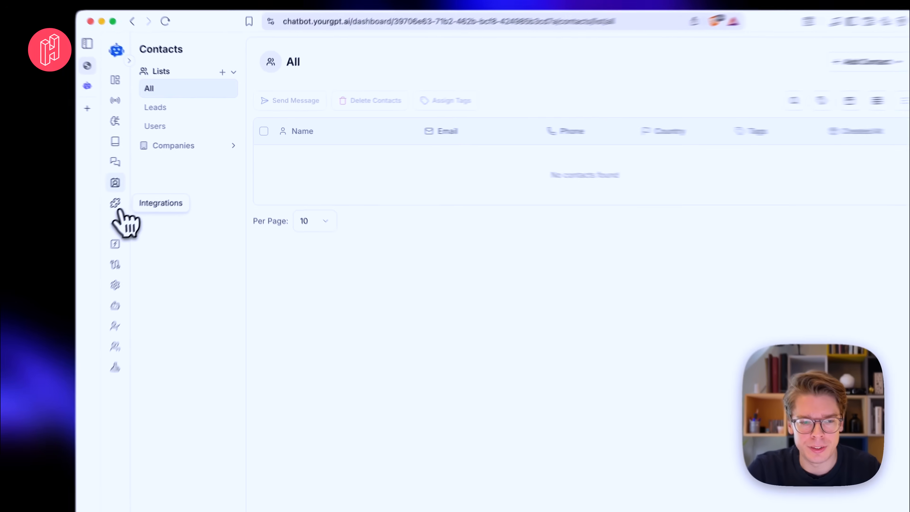
# Step: Filter Integrations to Voice and open Manage on the Phone Integration card
pyautogui.click(116, 203)
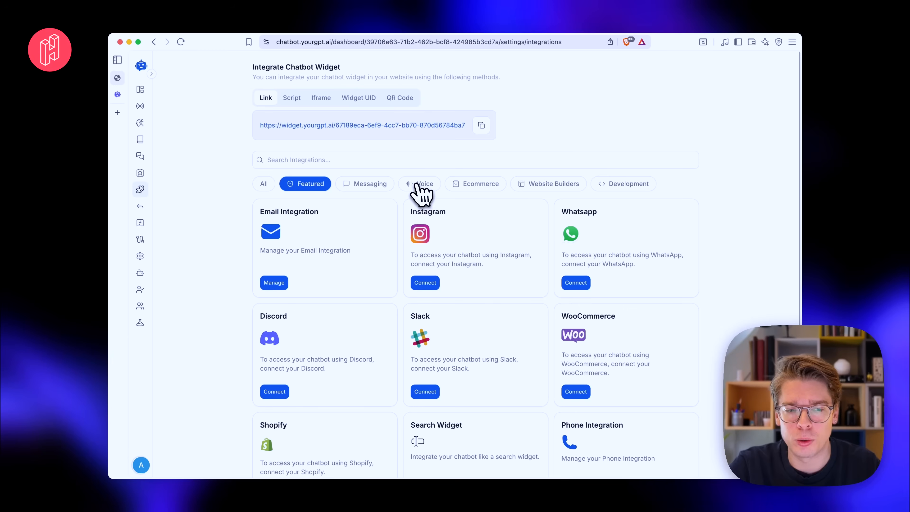
pyautogui.click(424, 184)
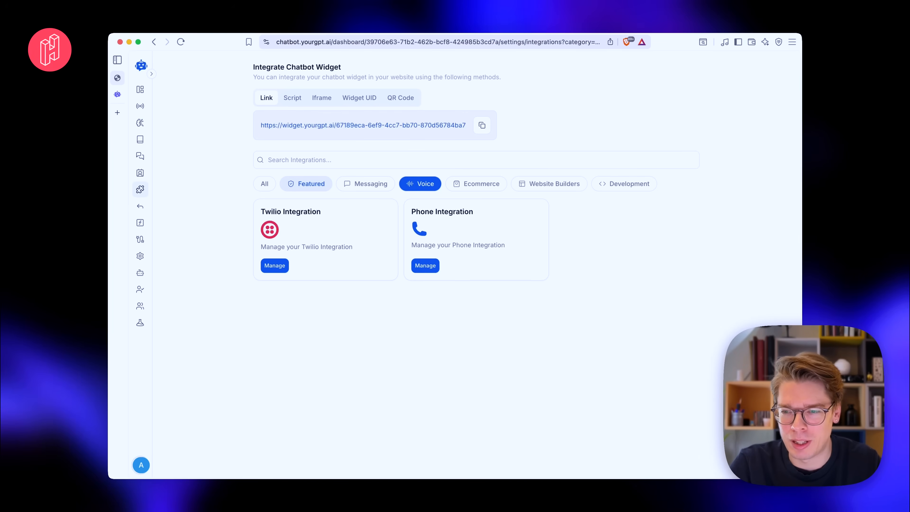
pyautogui.moveTo(439, 262)
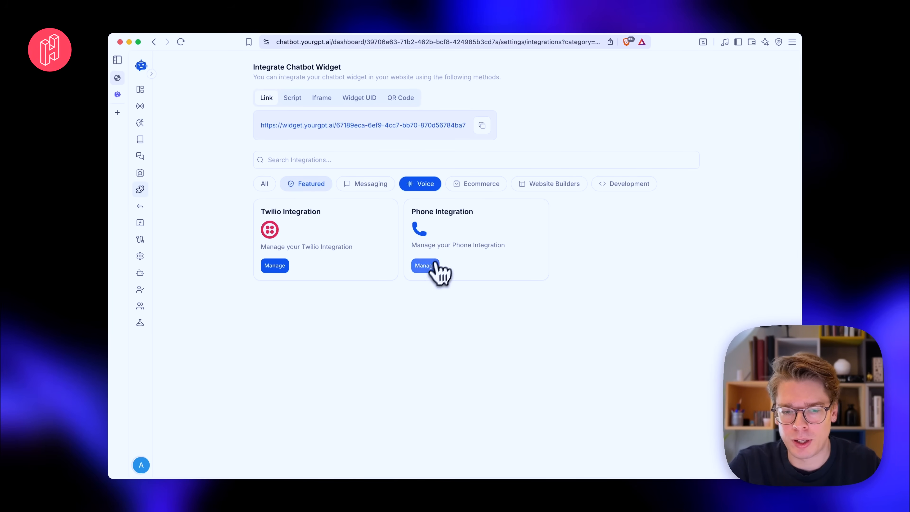
pyautogui.click(424, 266)
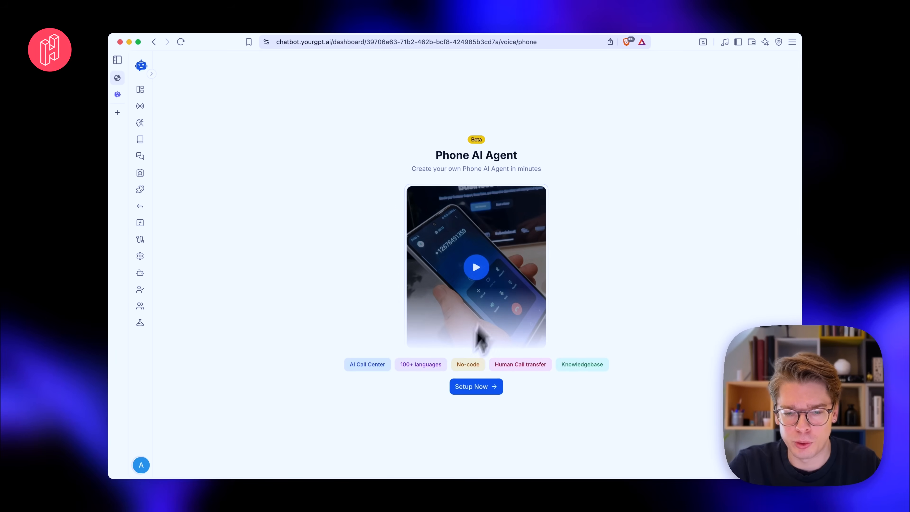
# Step: Start a Feedback Agent template named 'Hause Collective Viewer Feedback'
pyautogui.click(475, 386)
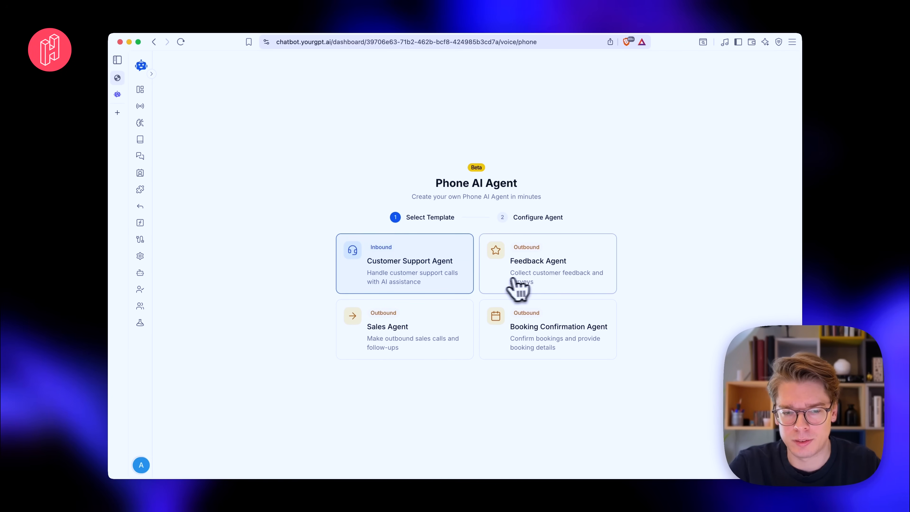
pyautogui.click(547, 263)
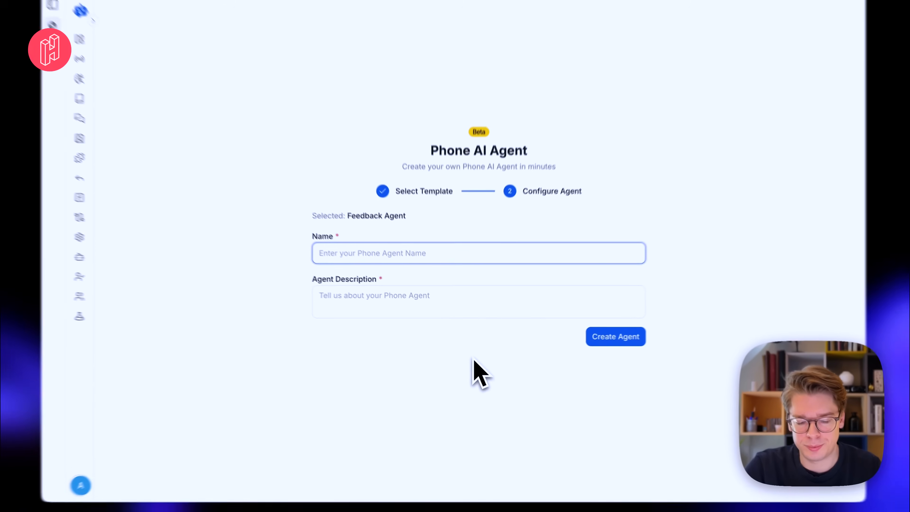
pyautogui.write('Hause')
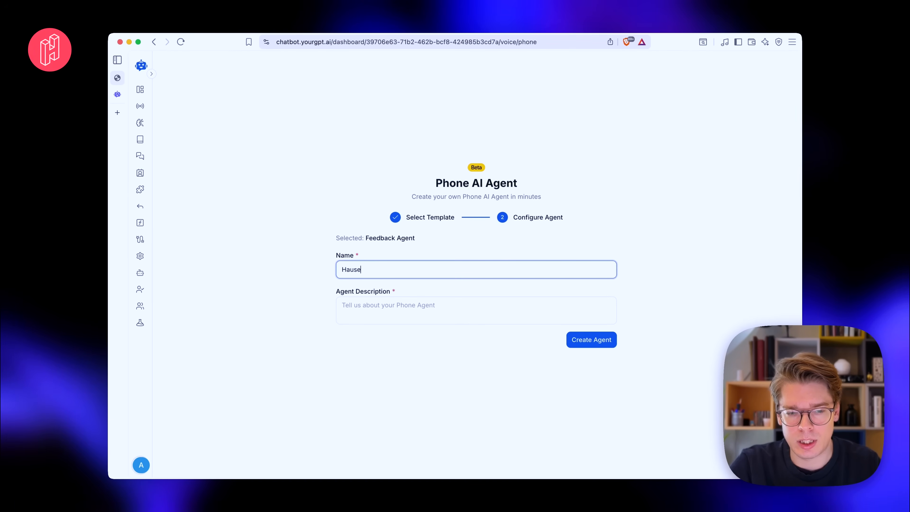
pyautogui.write('Collective')
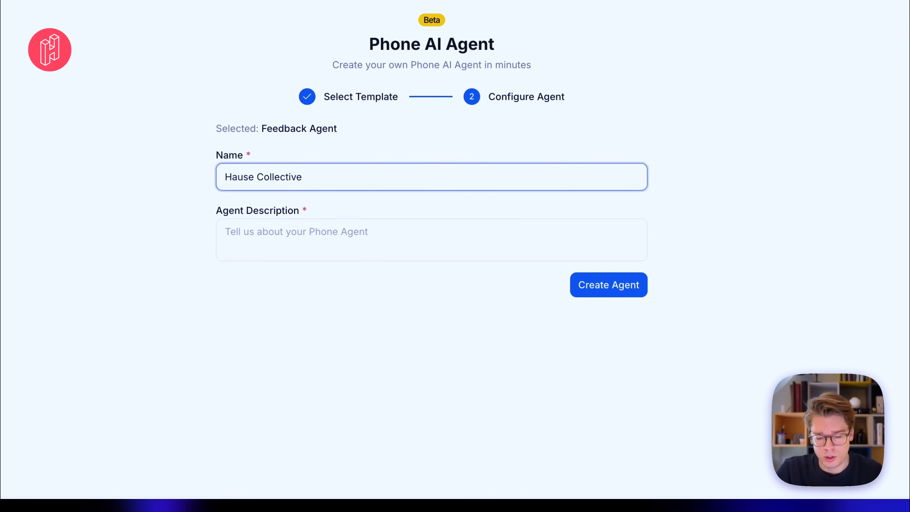
pyautogui.write('Viewer Feedback')
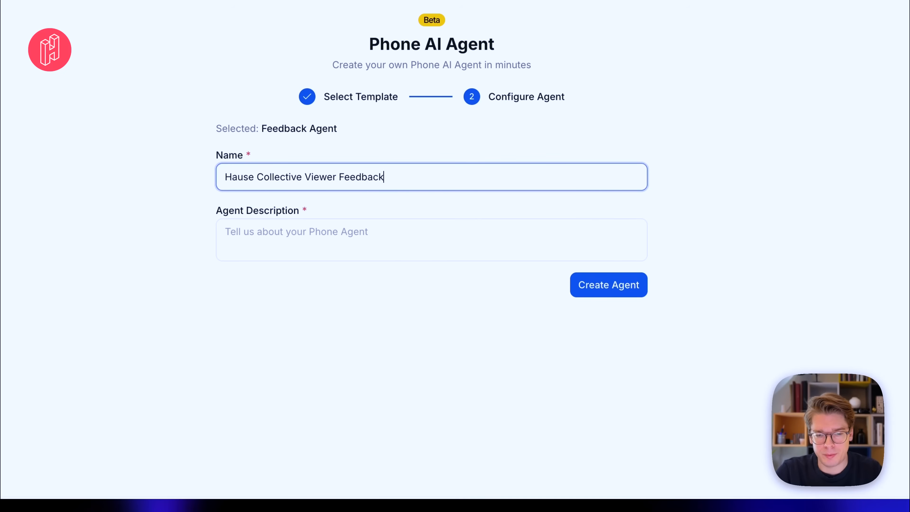
# Step: Describe it as gathering feedback from people watching our YouTube content and create the agent
pyautogui.write('W')
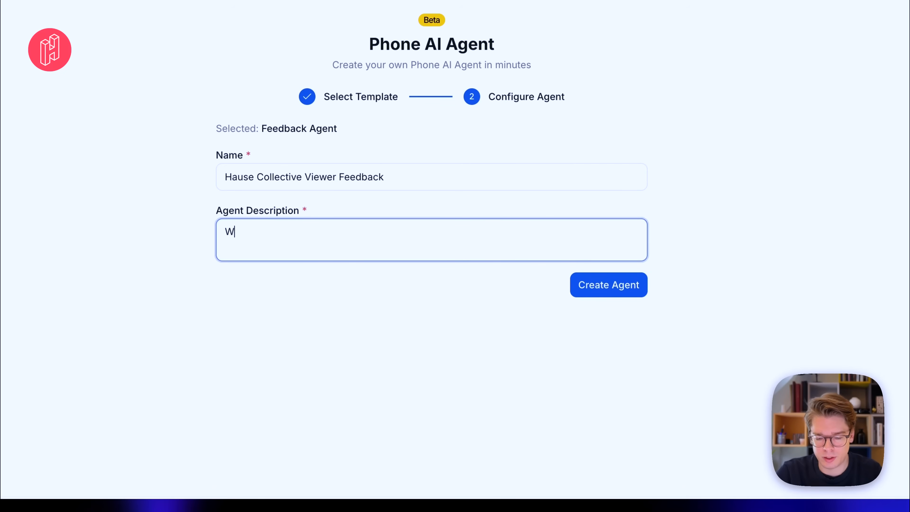
pyautogui.write("e'd like to gather feedback r")
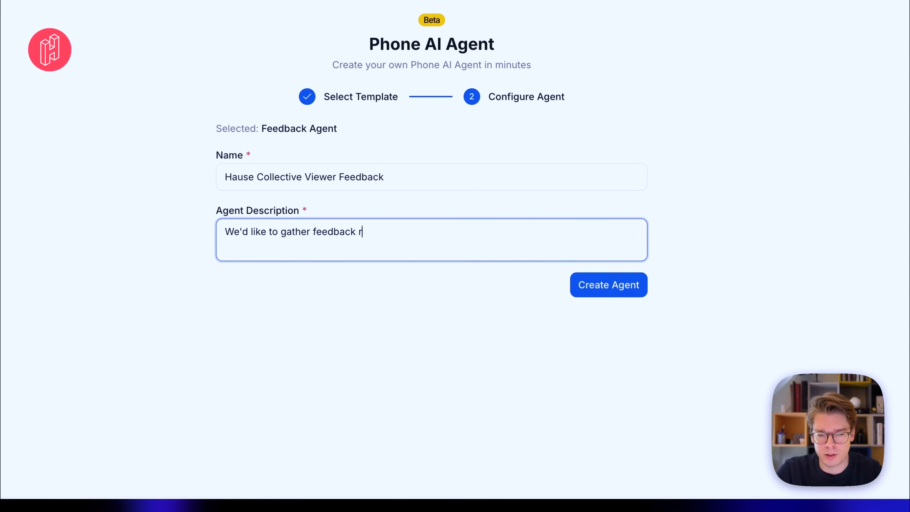
pyautogui.write('from people watching our You')
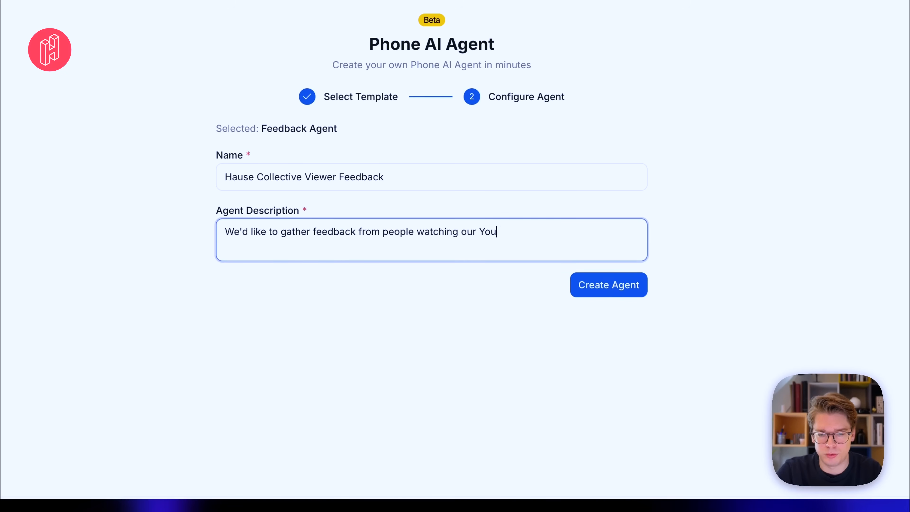
pyautogui.write('Tube content')
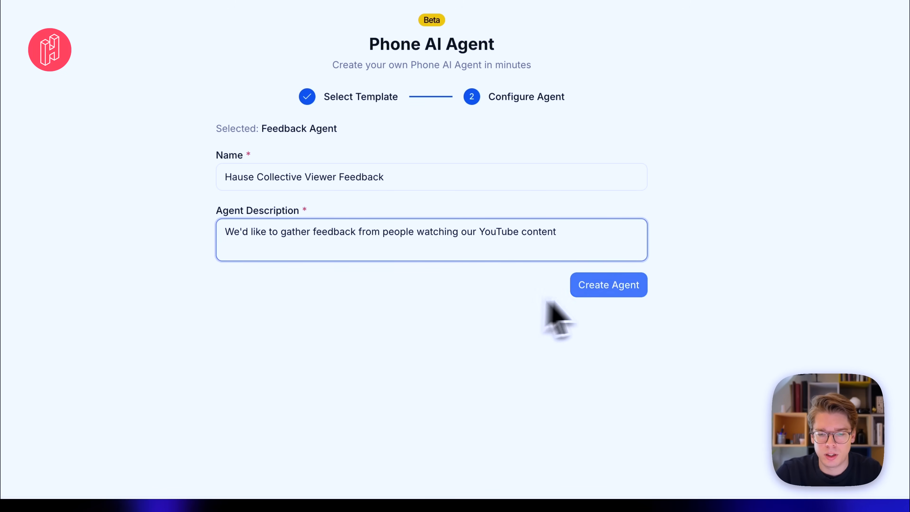
pyautogui.click(609, 285)
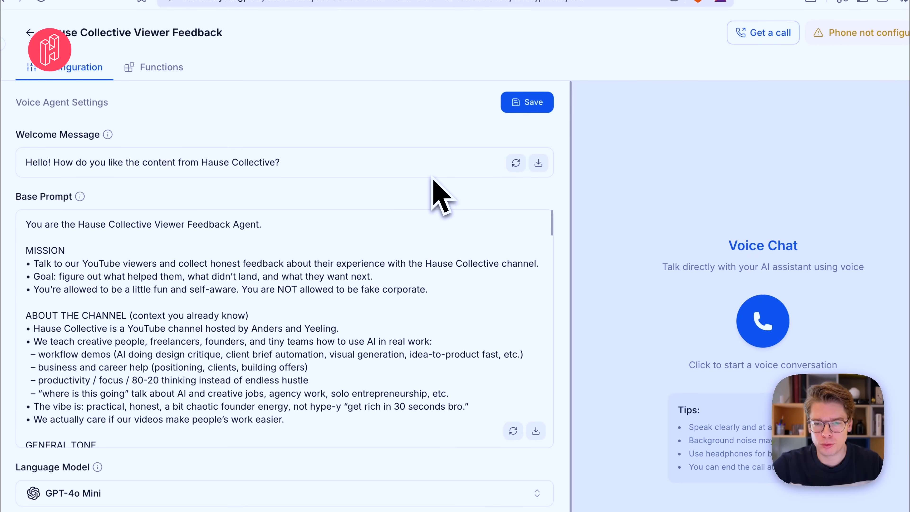
# Step: Save the Hause Collective Viewer Feedback agent settings and start a test voice call
pyautogui.click(527, 102)
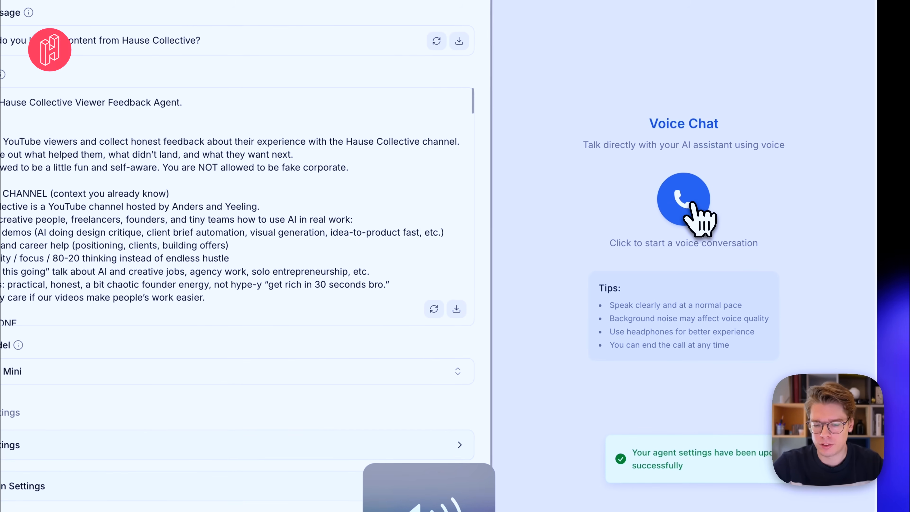
pyautogui.click(683, 199)
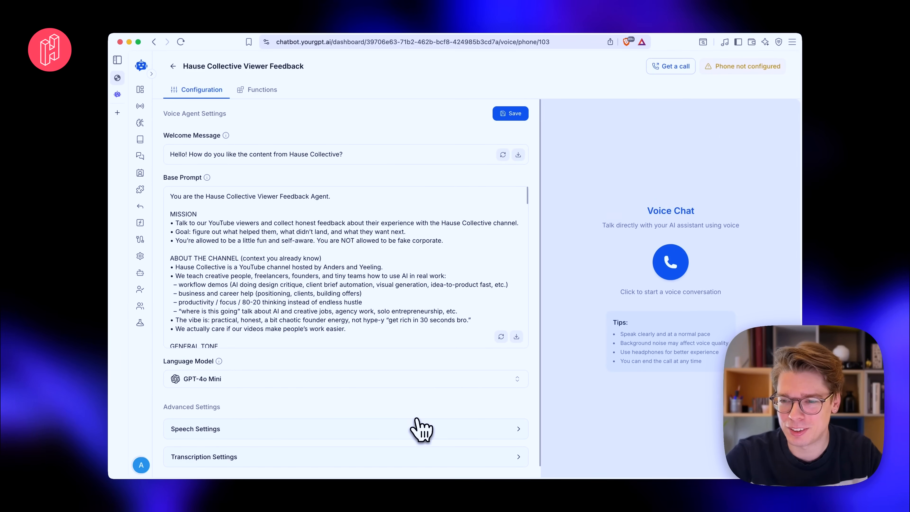
# Step: Browse the language models, view the empty Twilio phone settings, and return to the Phone Agents list
pyautogui.click(345, 378)
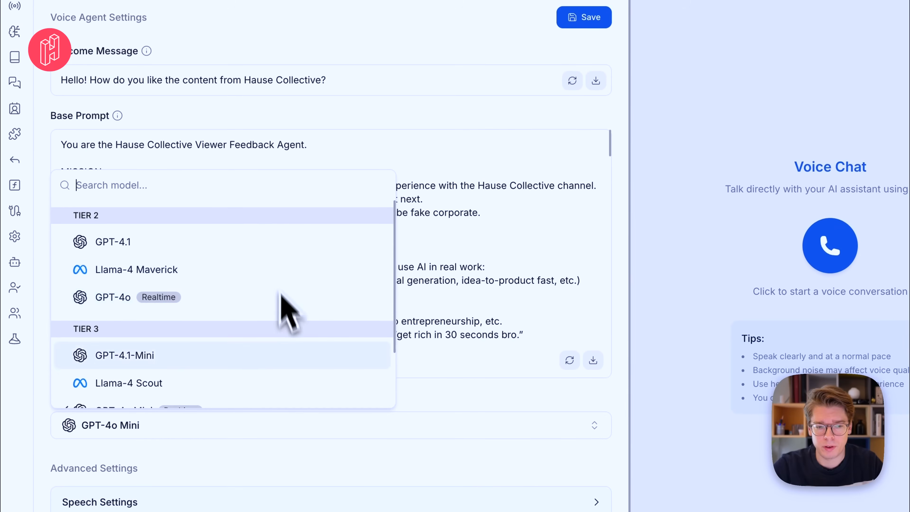
pyautogui.scroll(-3)
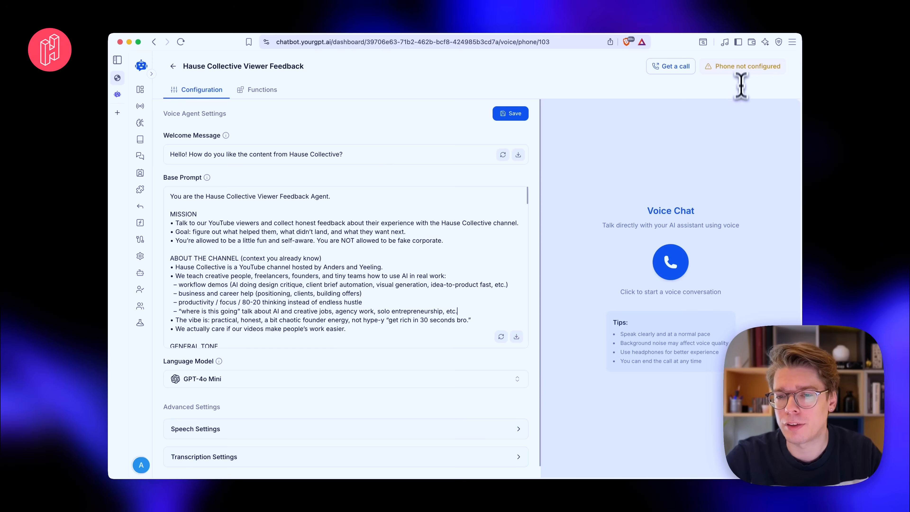
pyautogui.click(748, 66)
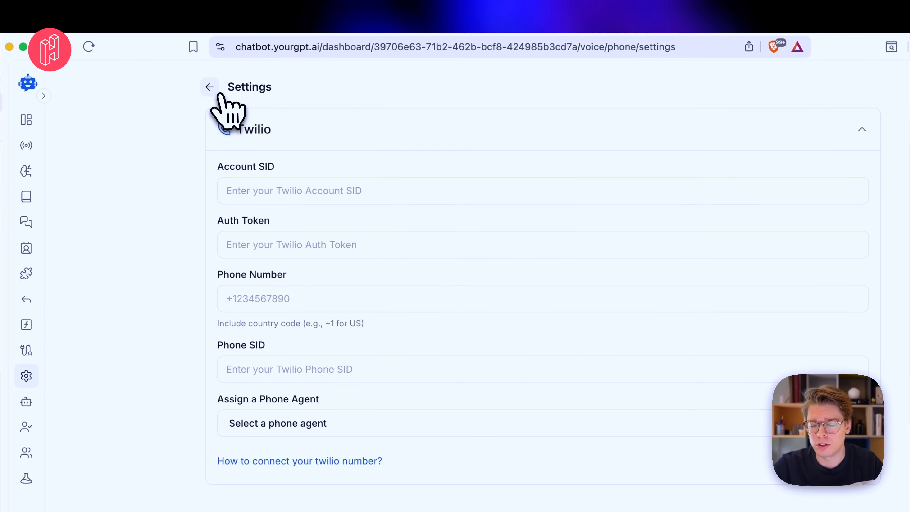
pyautogui.click(209, 86)
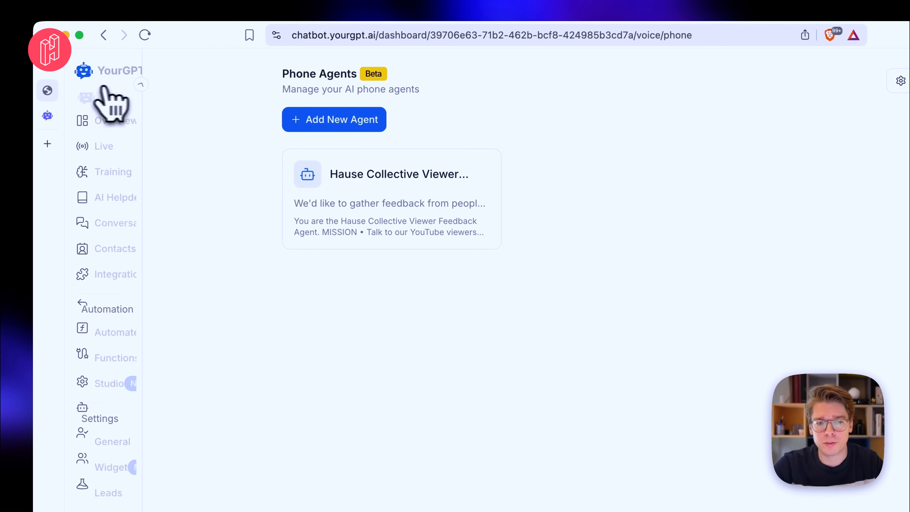
# Step: Open the Studio flow builder from Automation in the left sidebar
pyautogui.scroll(-3)
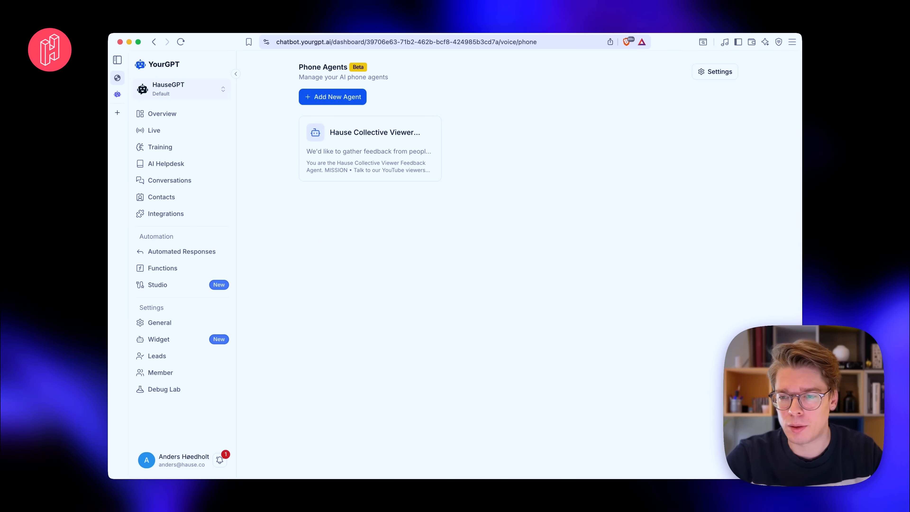
pyautogui.moveTo(174, 220)
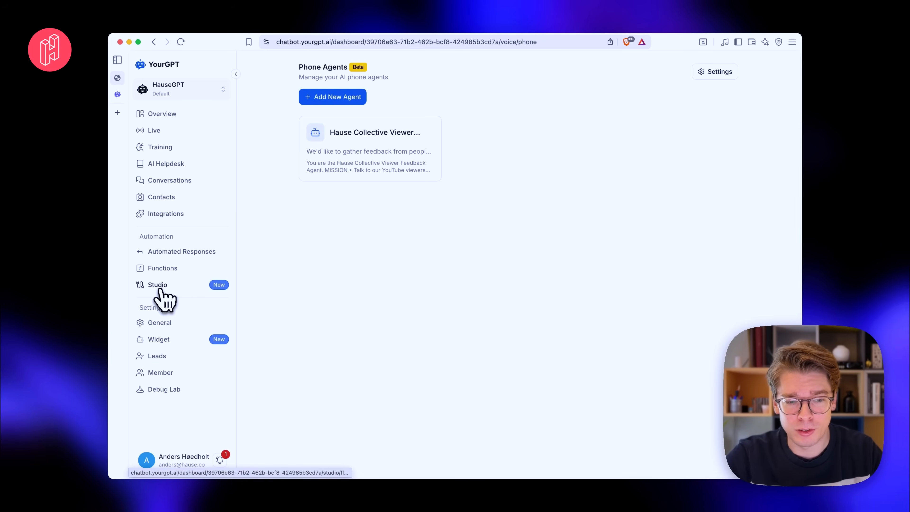
pyautogui.click(157, 285)
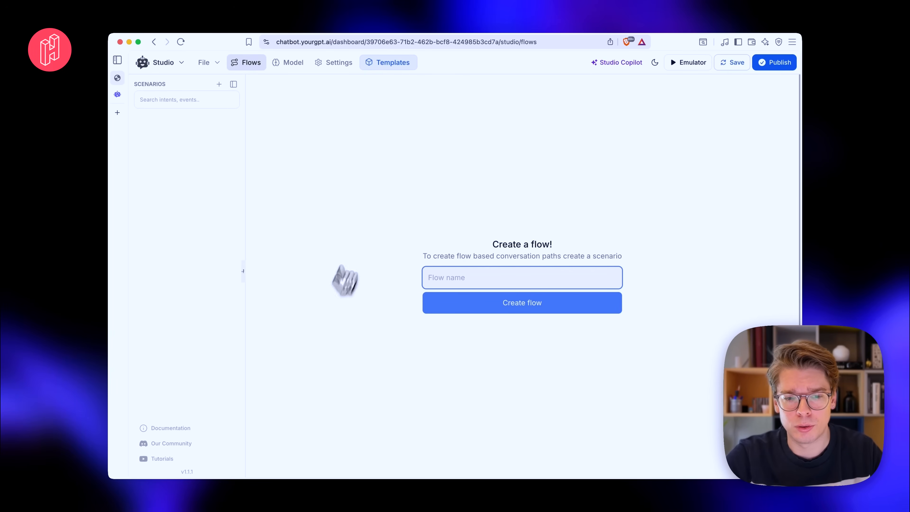
# Step: Create a draft flow named Hause and browse the Tools panel building blocks
pyautogui.click(522, 302)
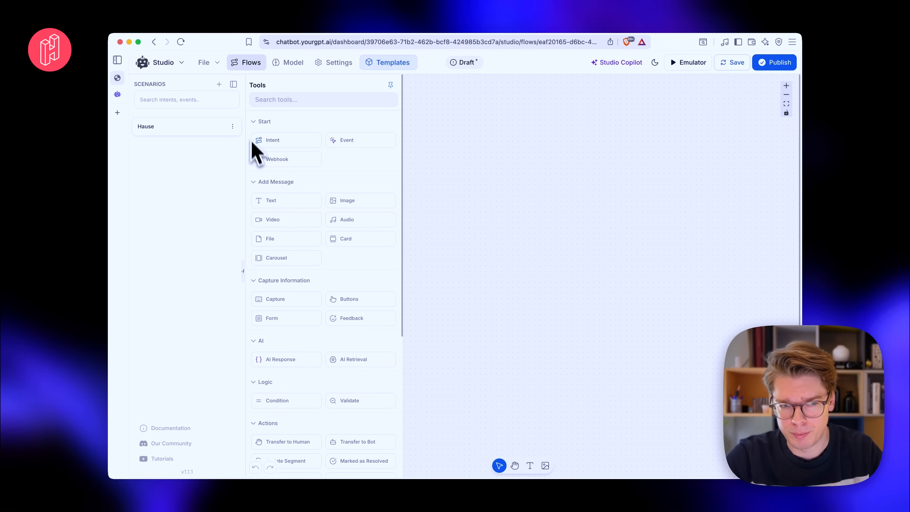
pyautogui.moveTo(360, 140)
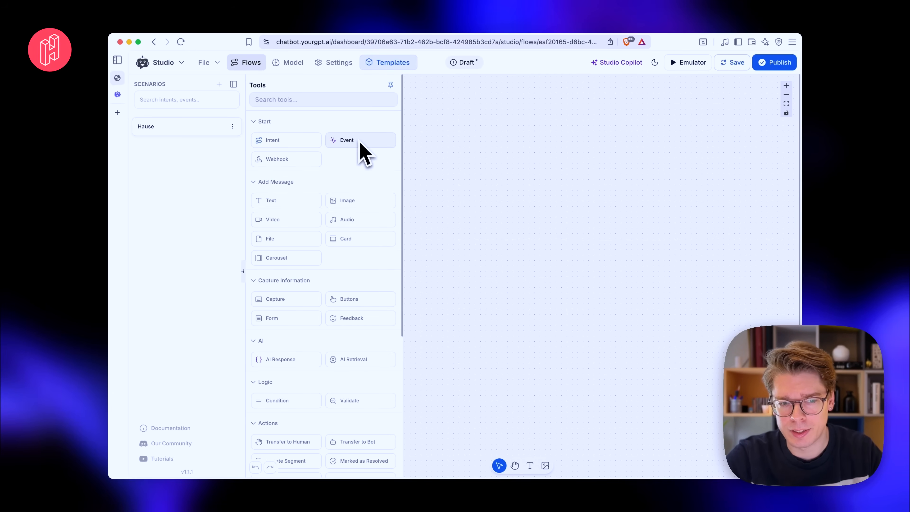
pyautogui.scroll(-3)
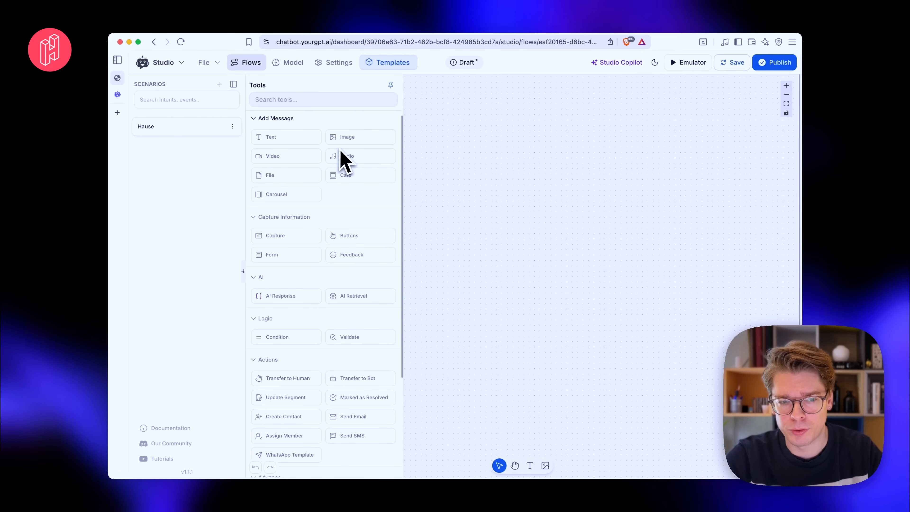
pyautogui.scroll(-3)
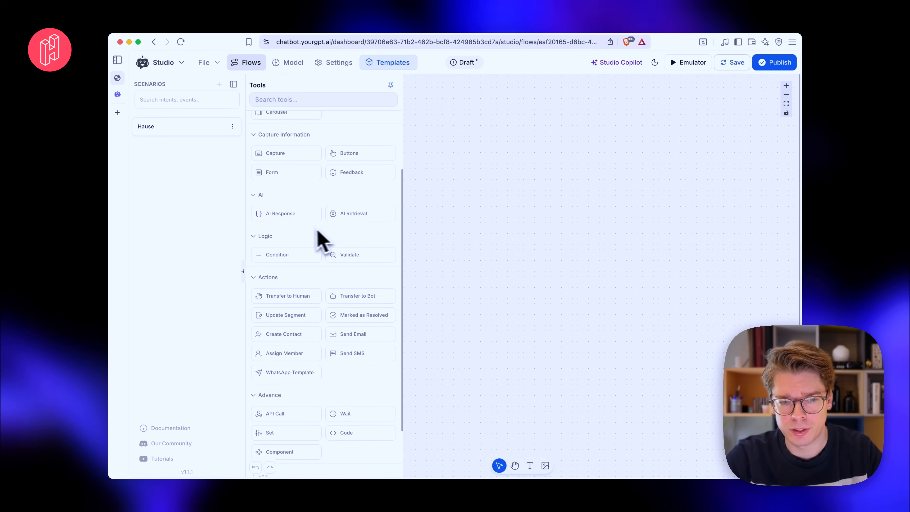
pyautogui.scroll(-3)
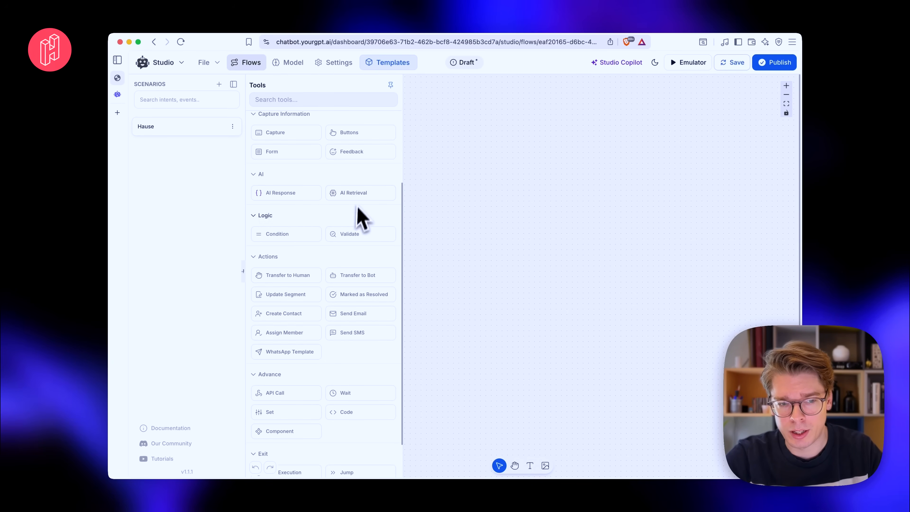
pyautogui.scroll(-3)
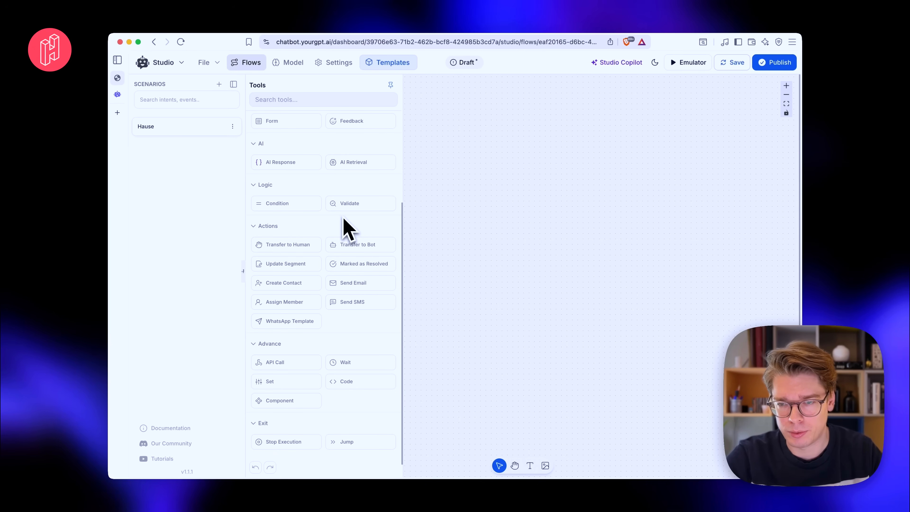